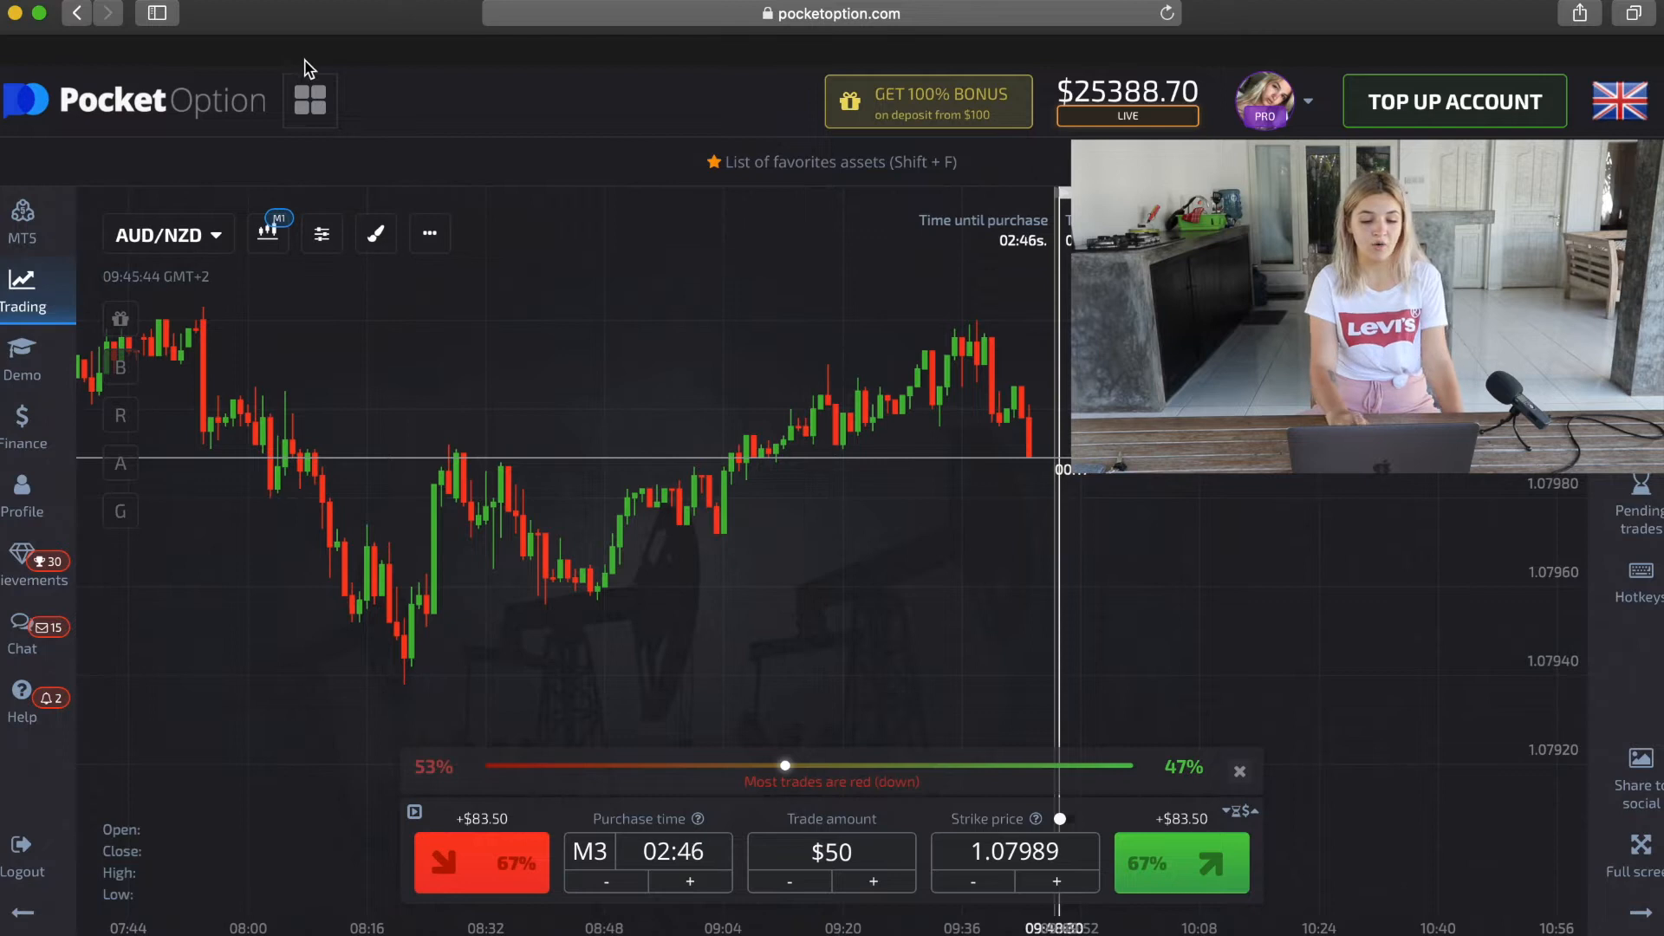
mouse_move(510, 335)
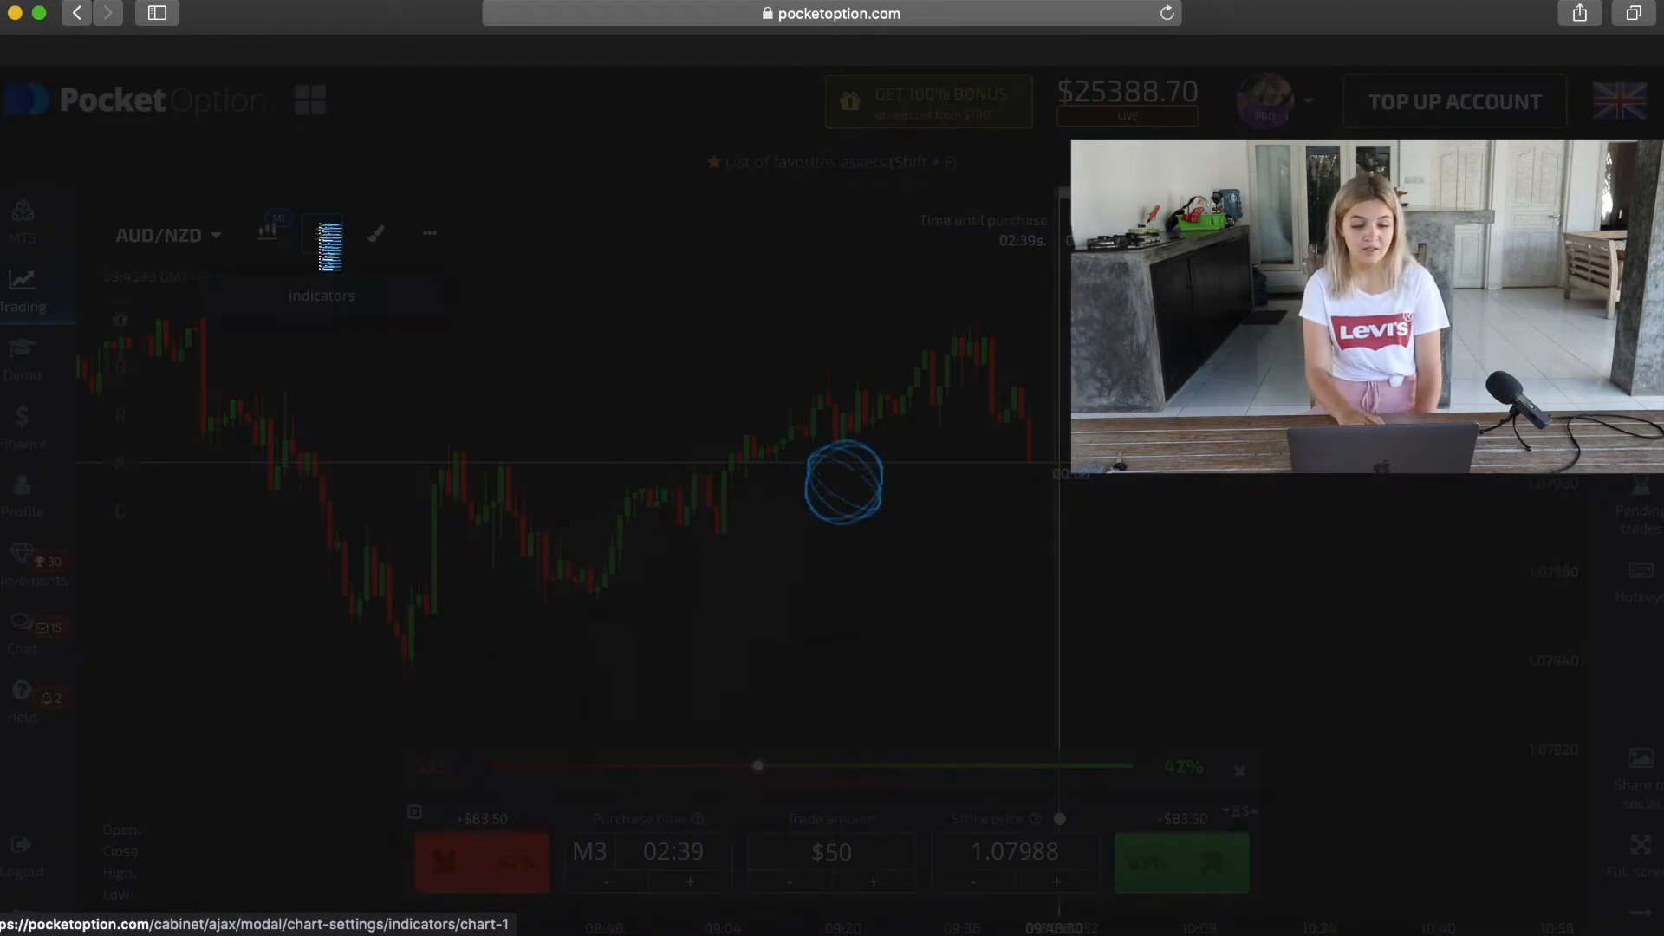
- Add Bollinger Bands (period 10, deviation 2) to the AUD/NZD chart
left_click(322, 232)
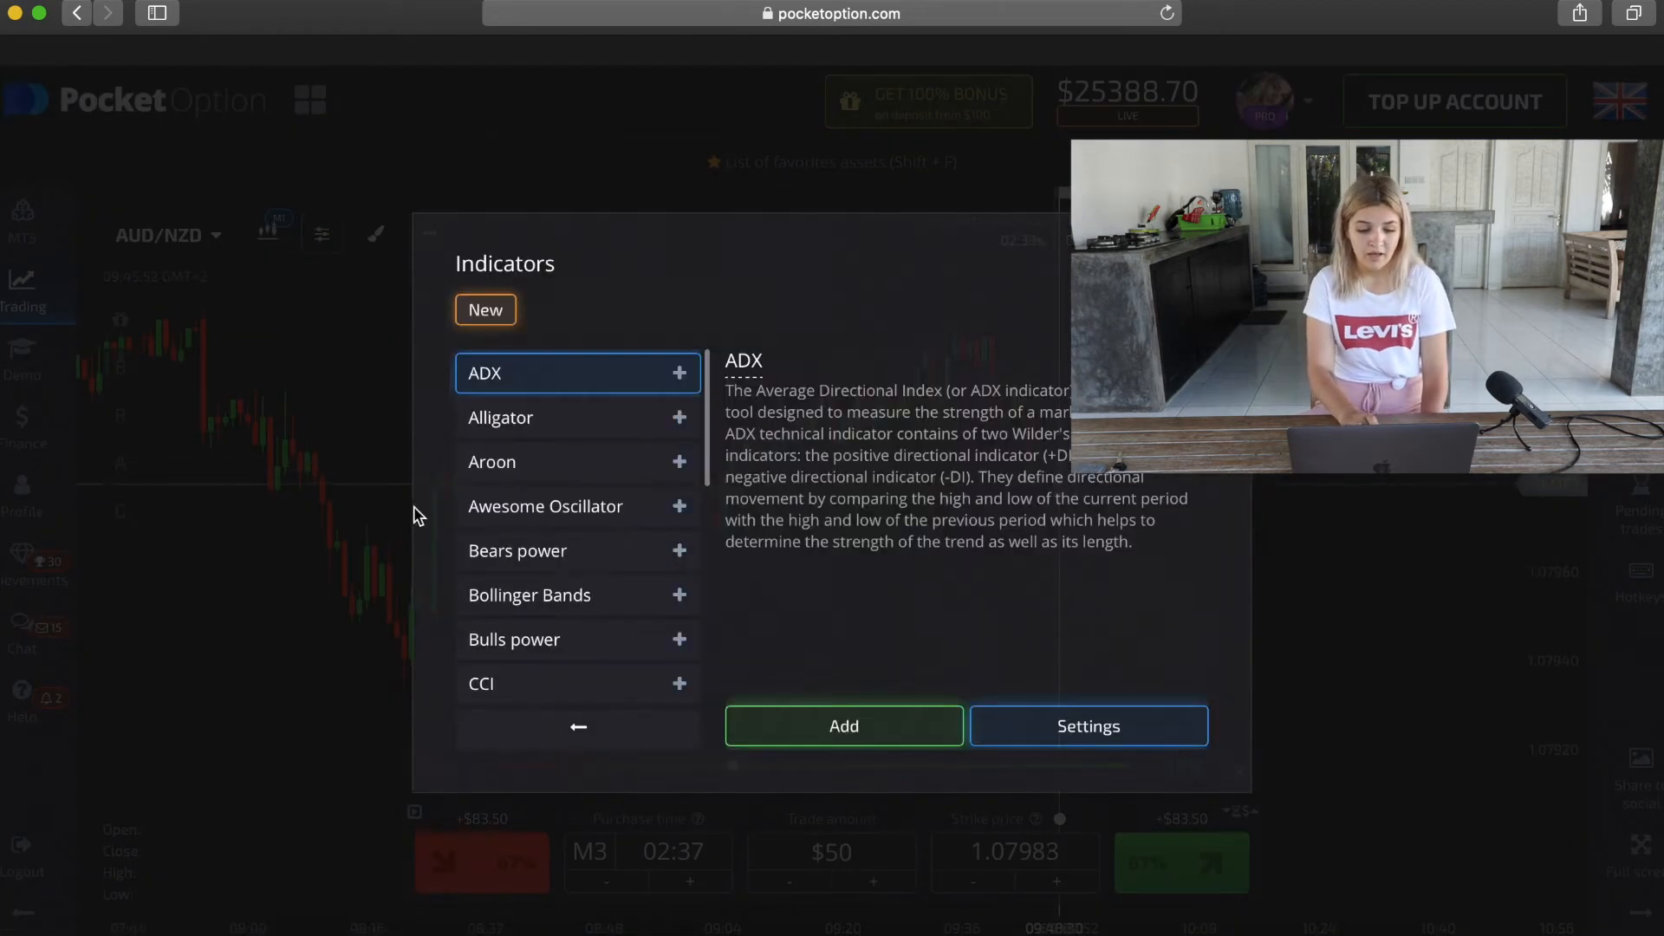
scroll("down", 3)
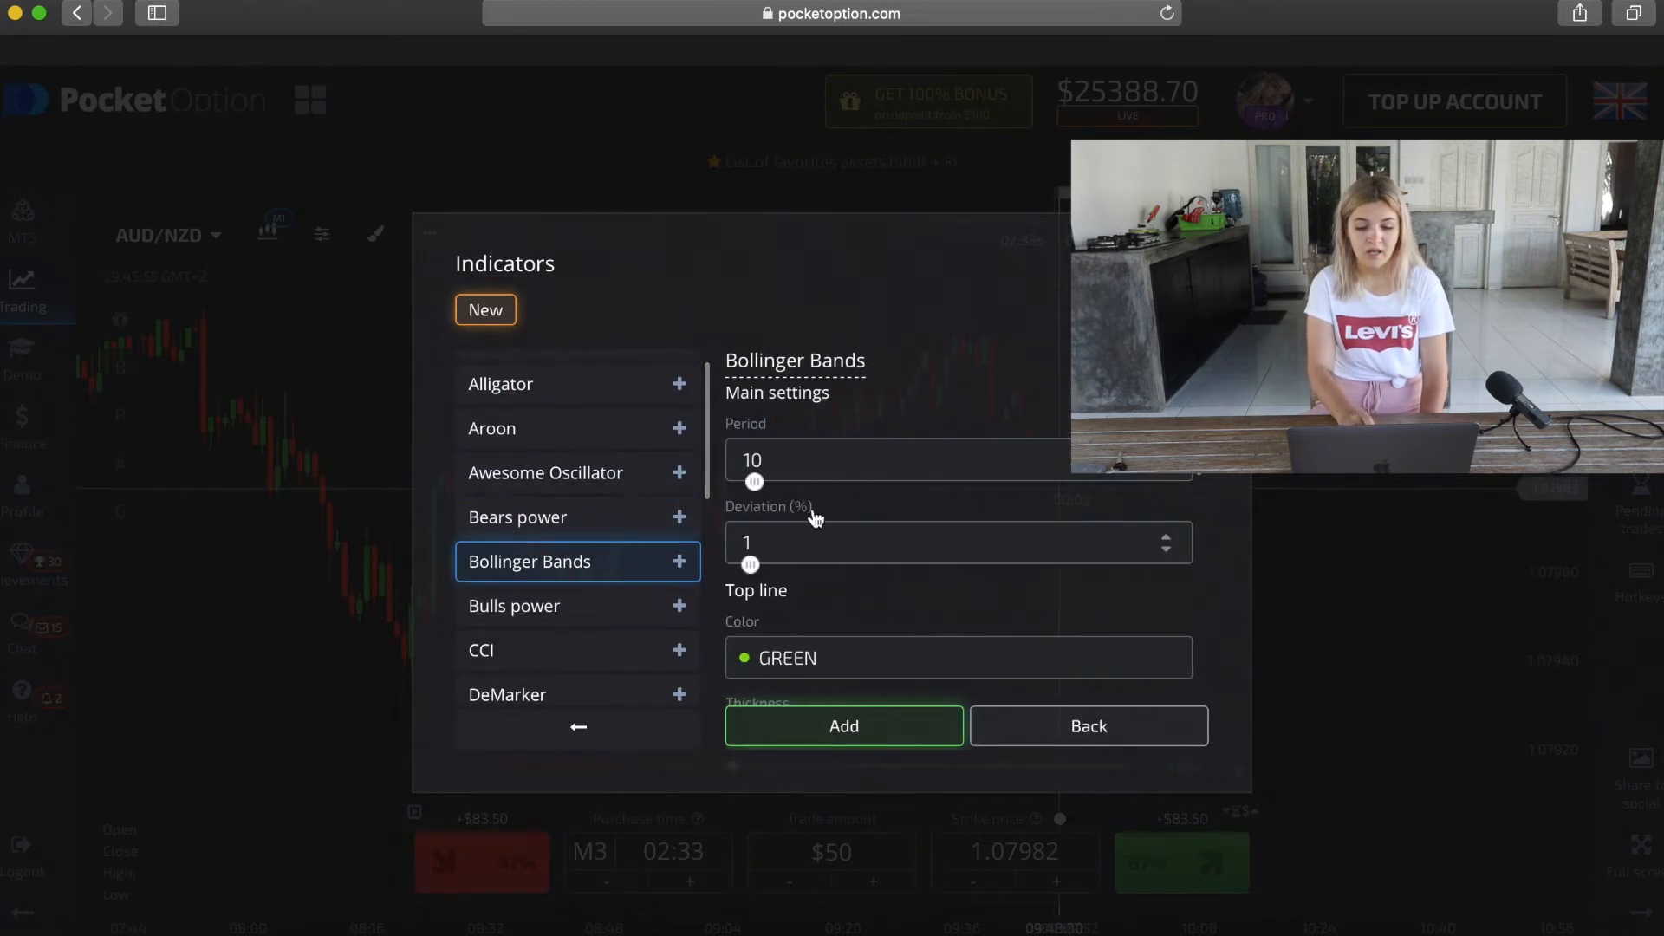
left_click(1164, 536)
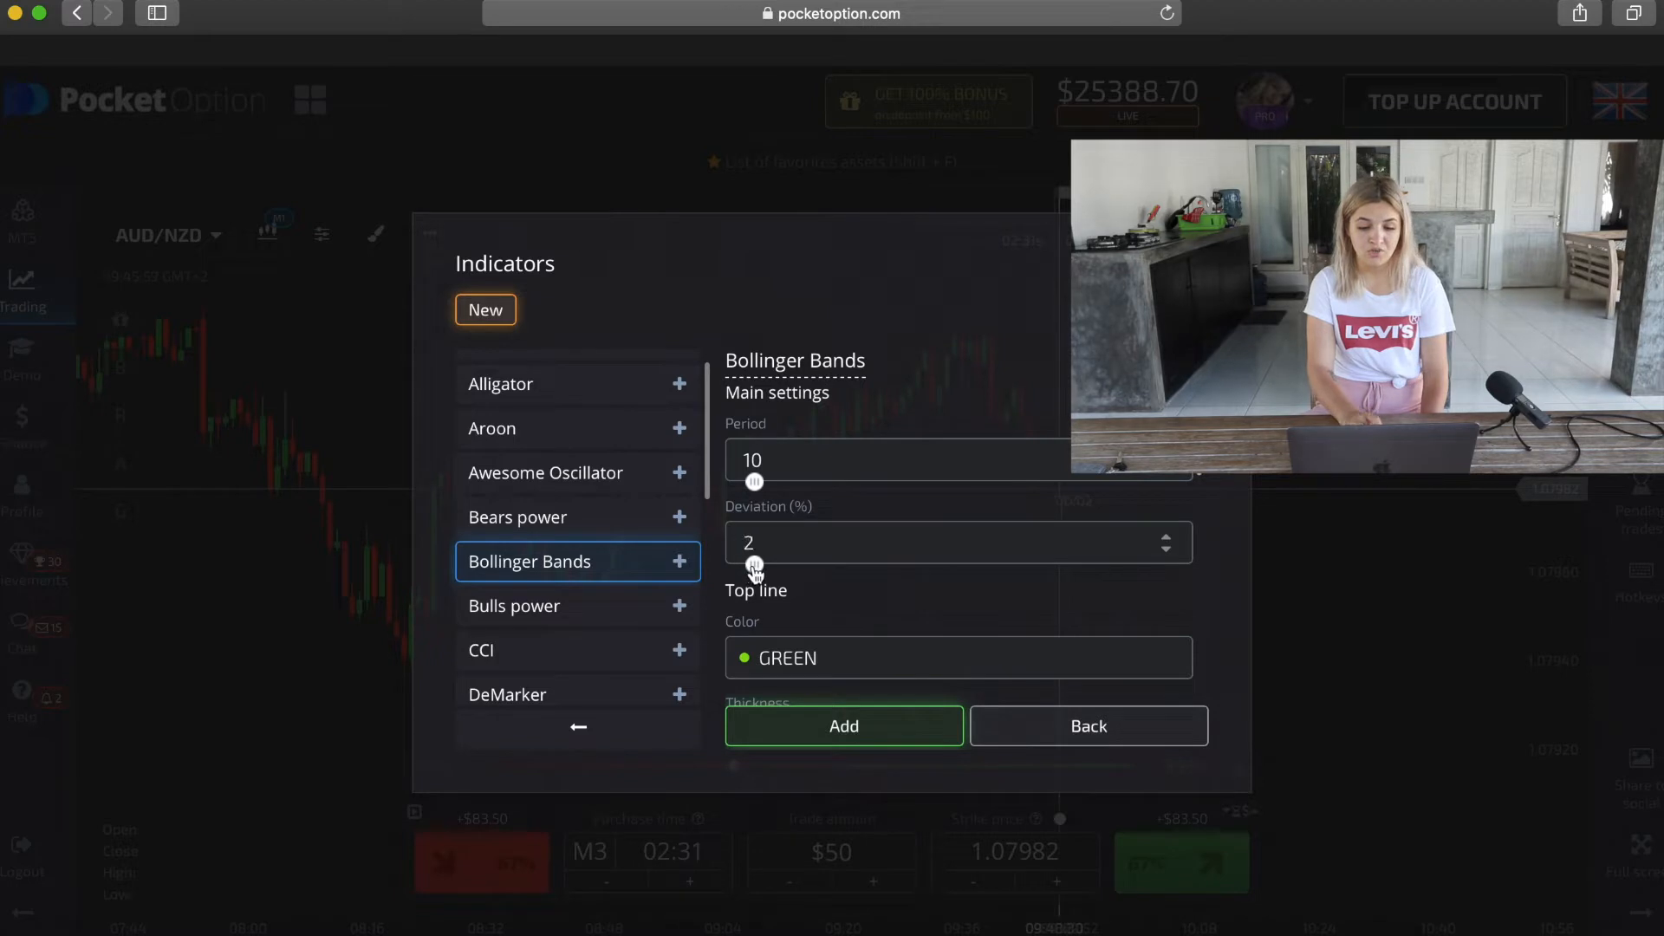
scroll("down", 3)
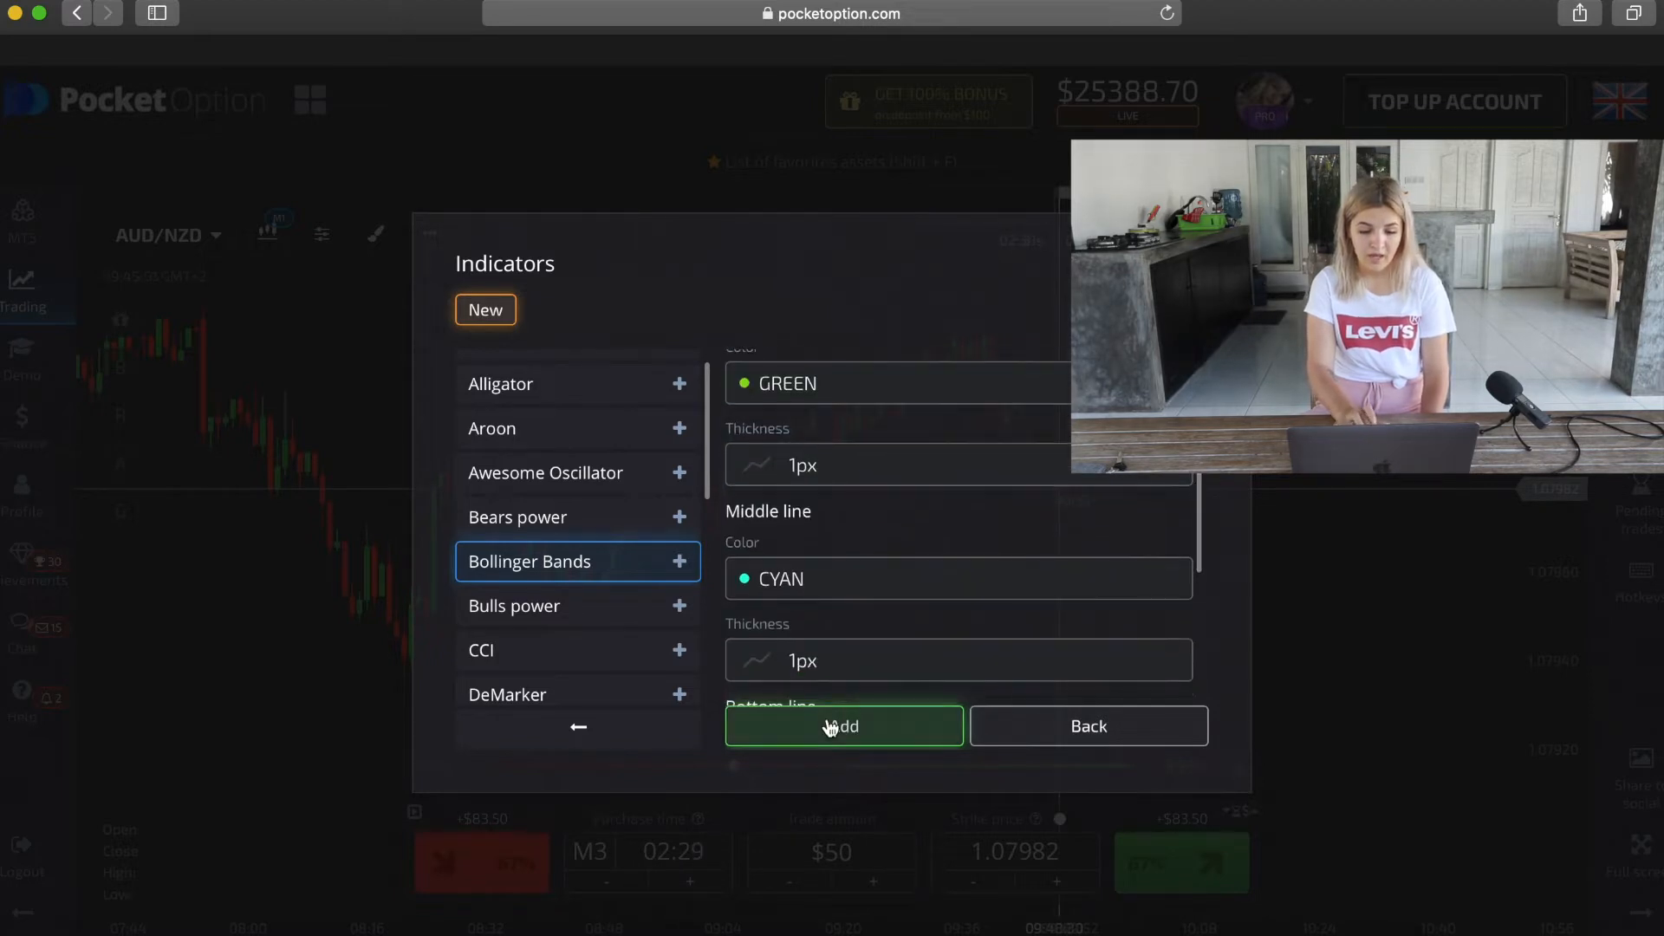
left_click(844, 726)
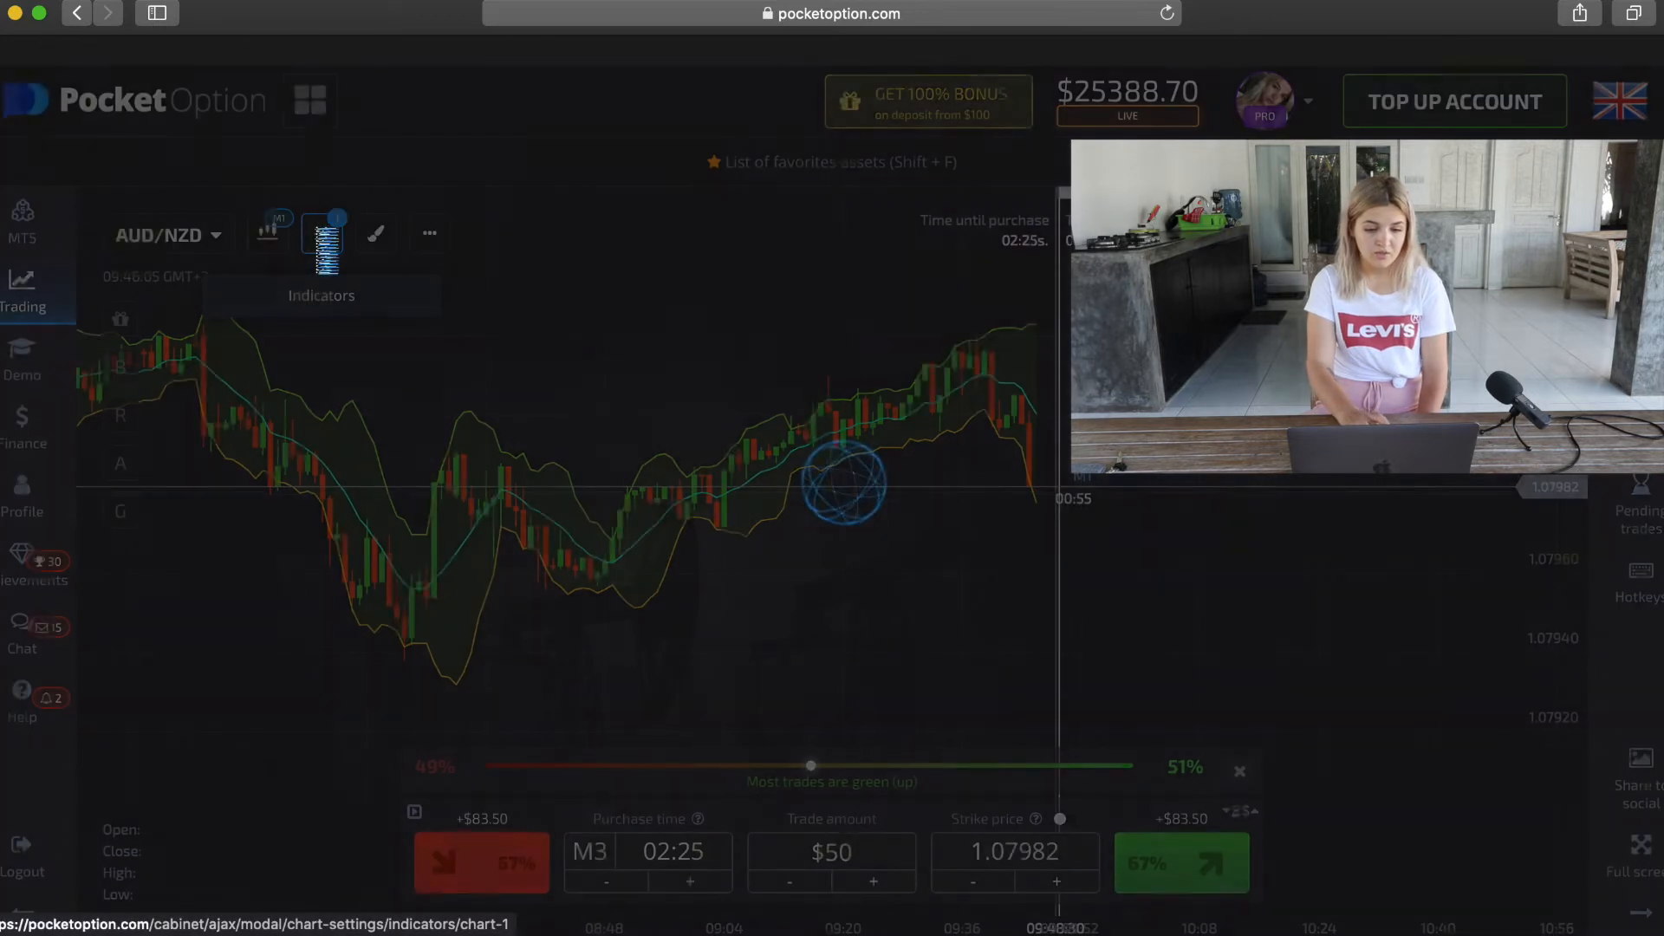
- Add the Stochastic Oscillator (%K 14, %D 3, smoothing 3) below the chart
left_click(322, 234)
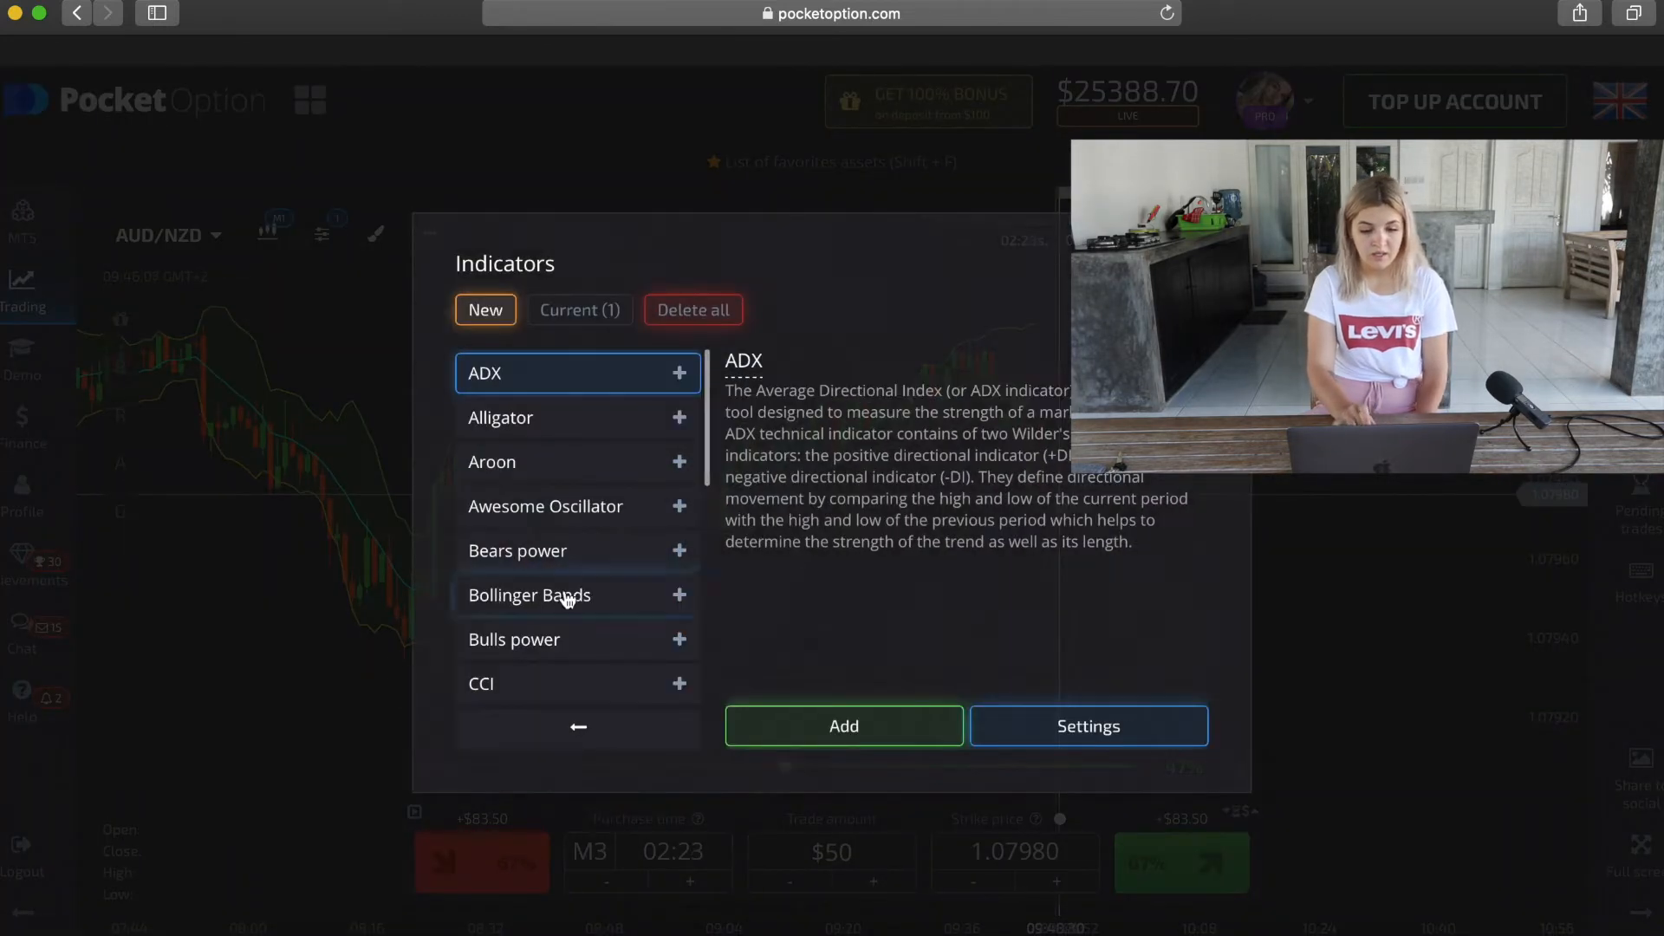
scroll("down", 3)
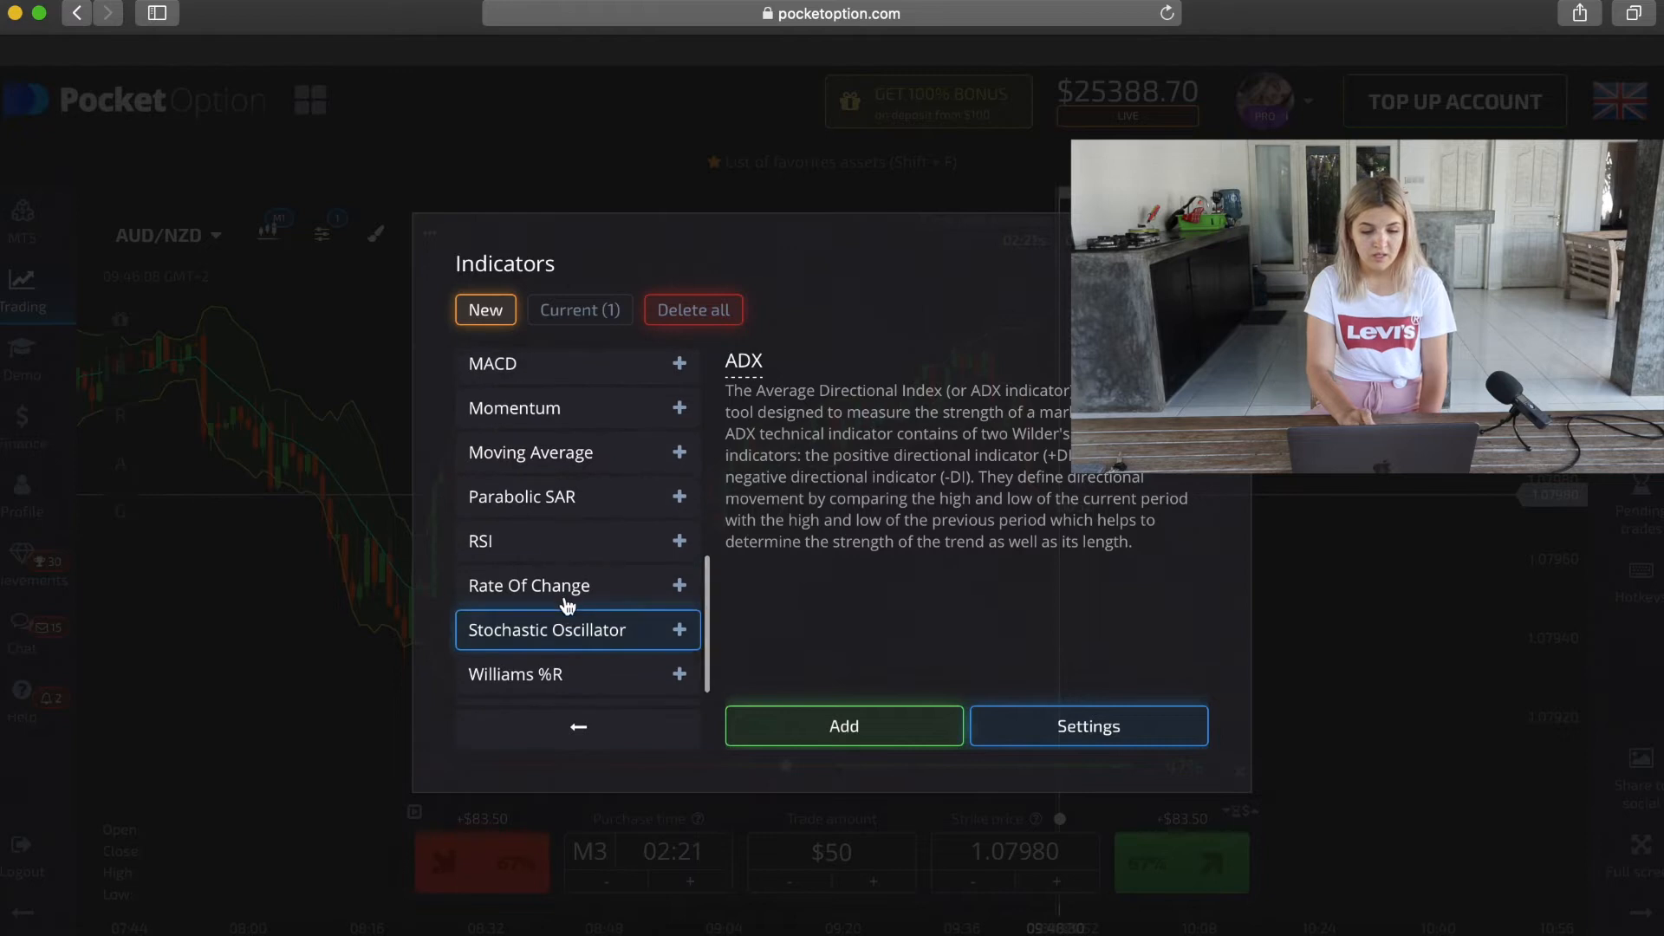
left_click(547, 629)
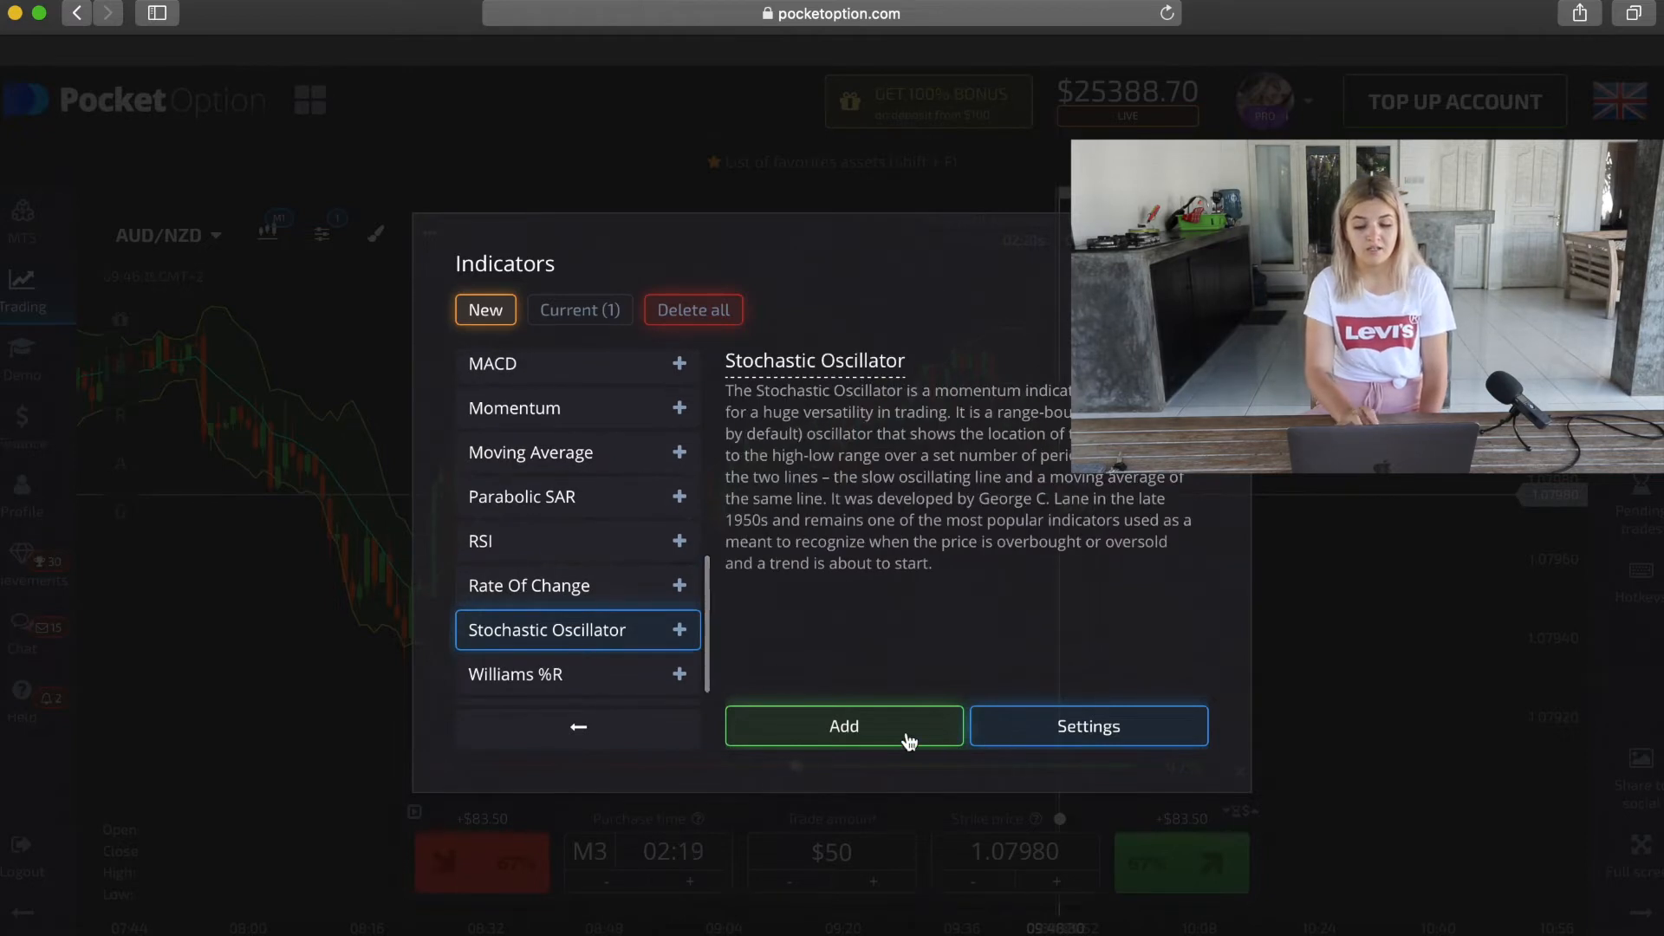
left_click(843, 726)
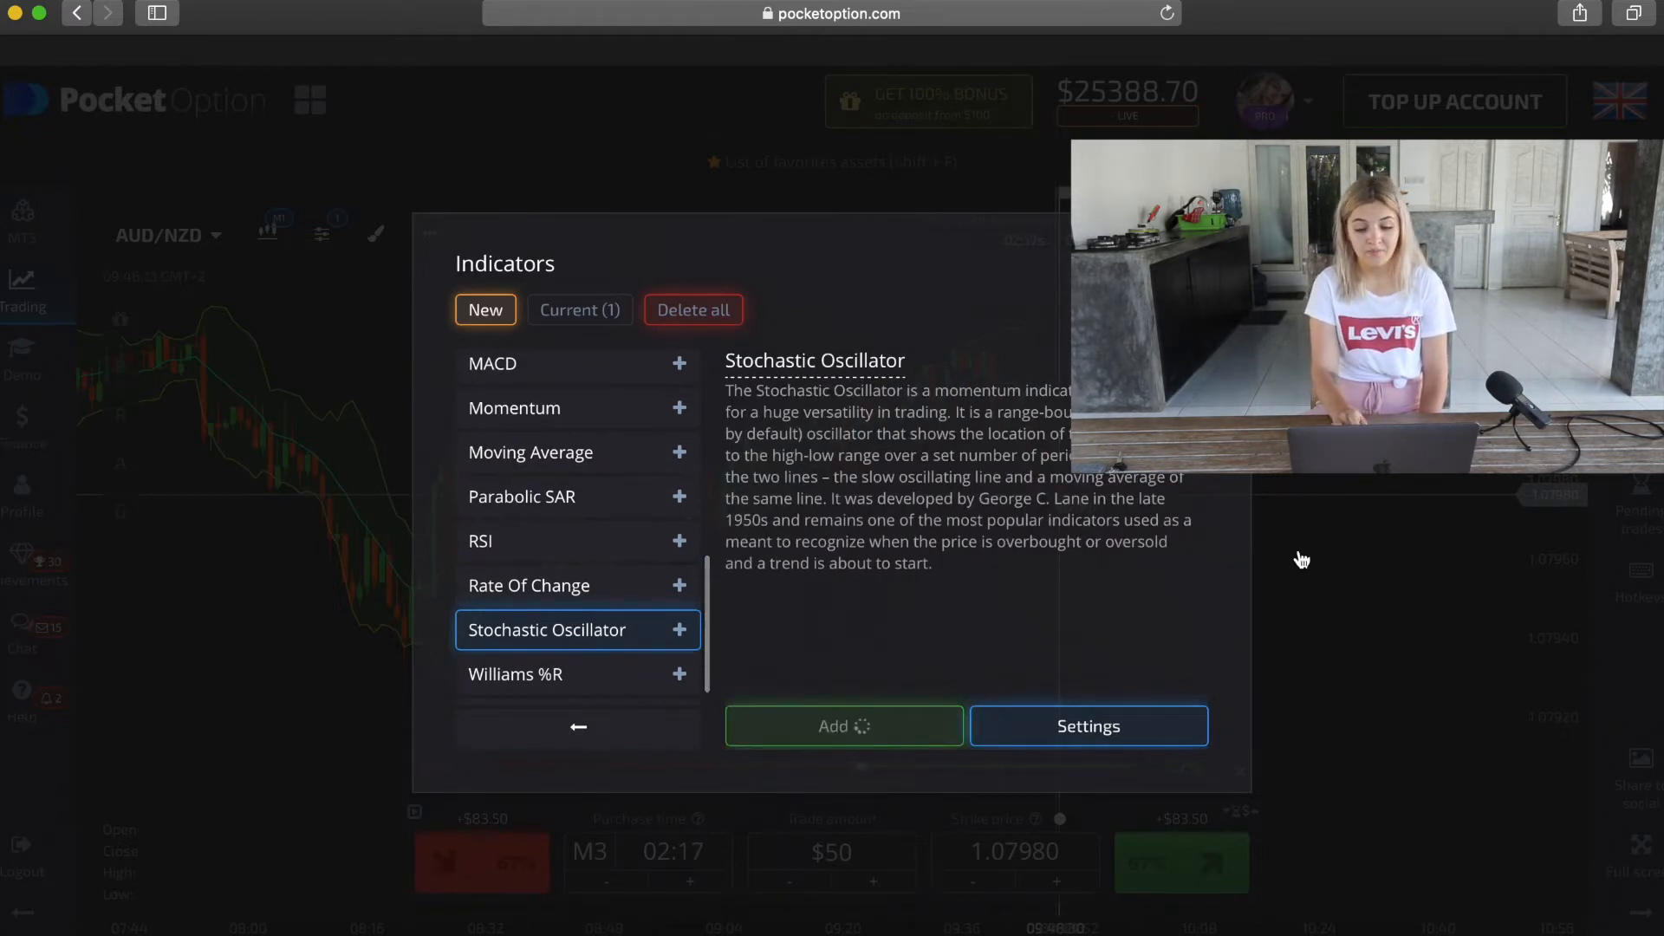
left_click(843, 726)
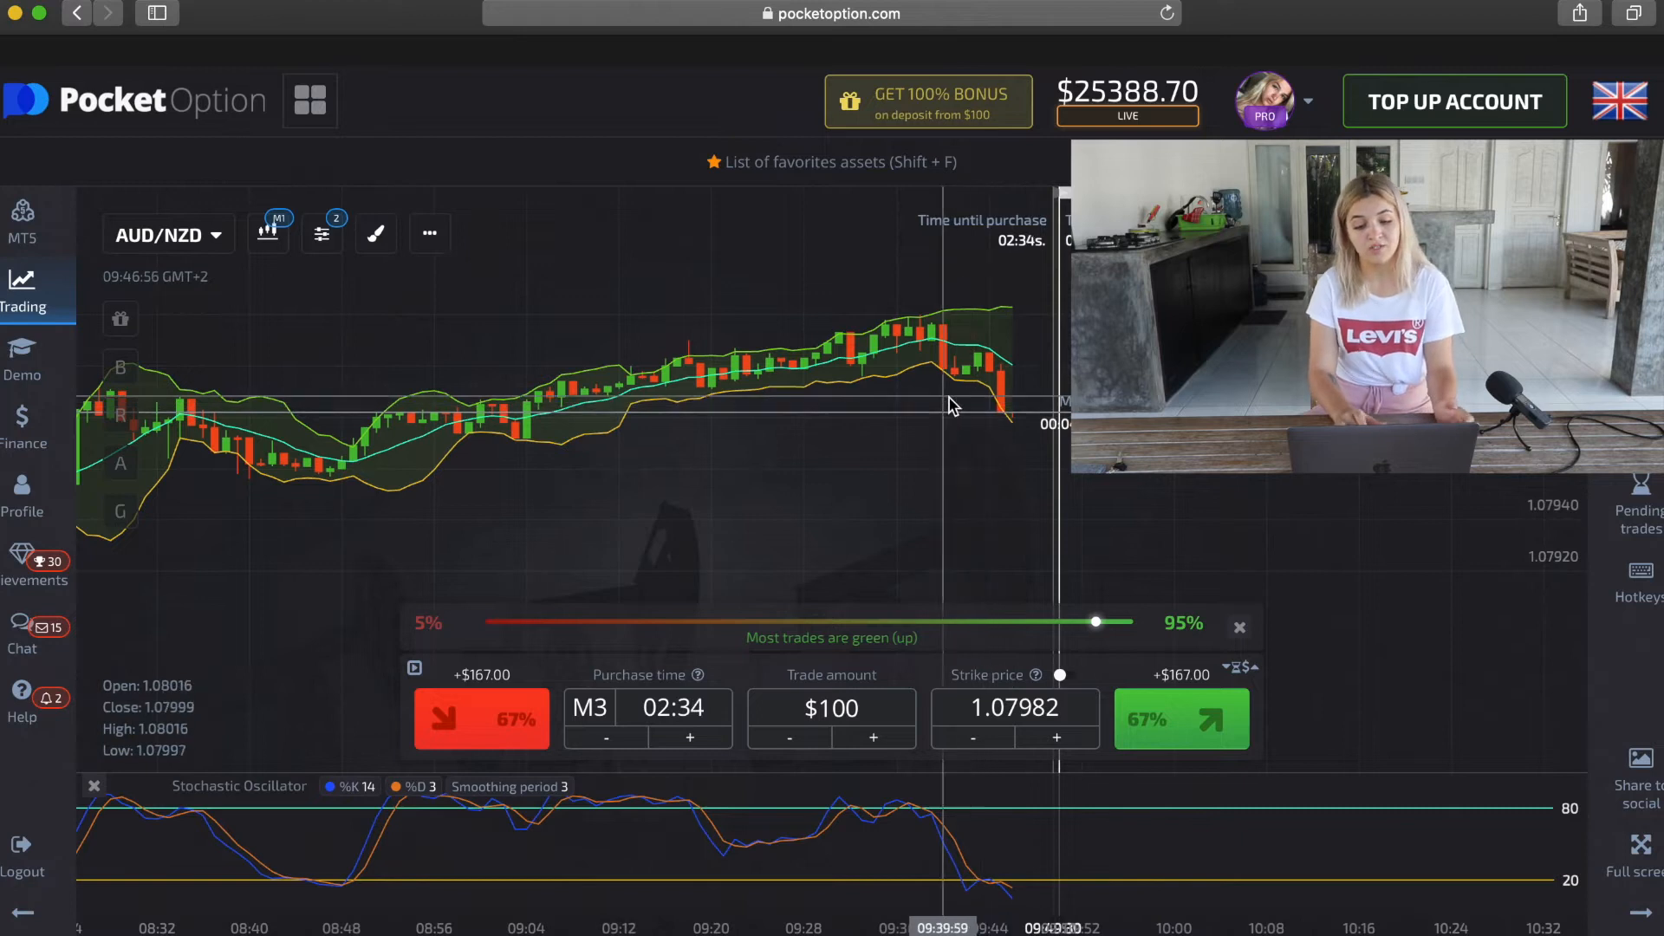
mouse_move(994, 412)
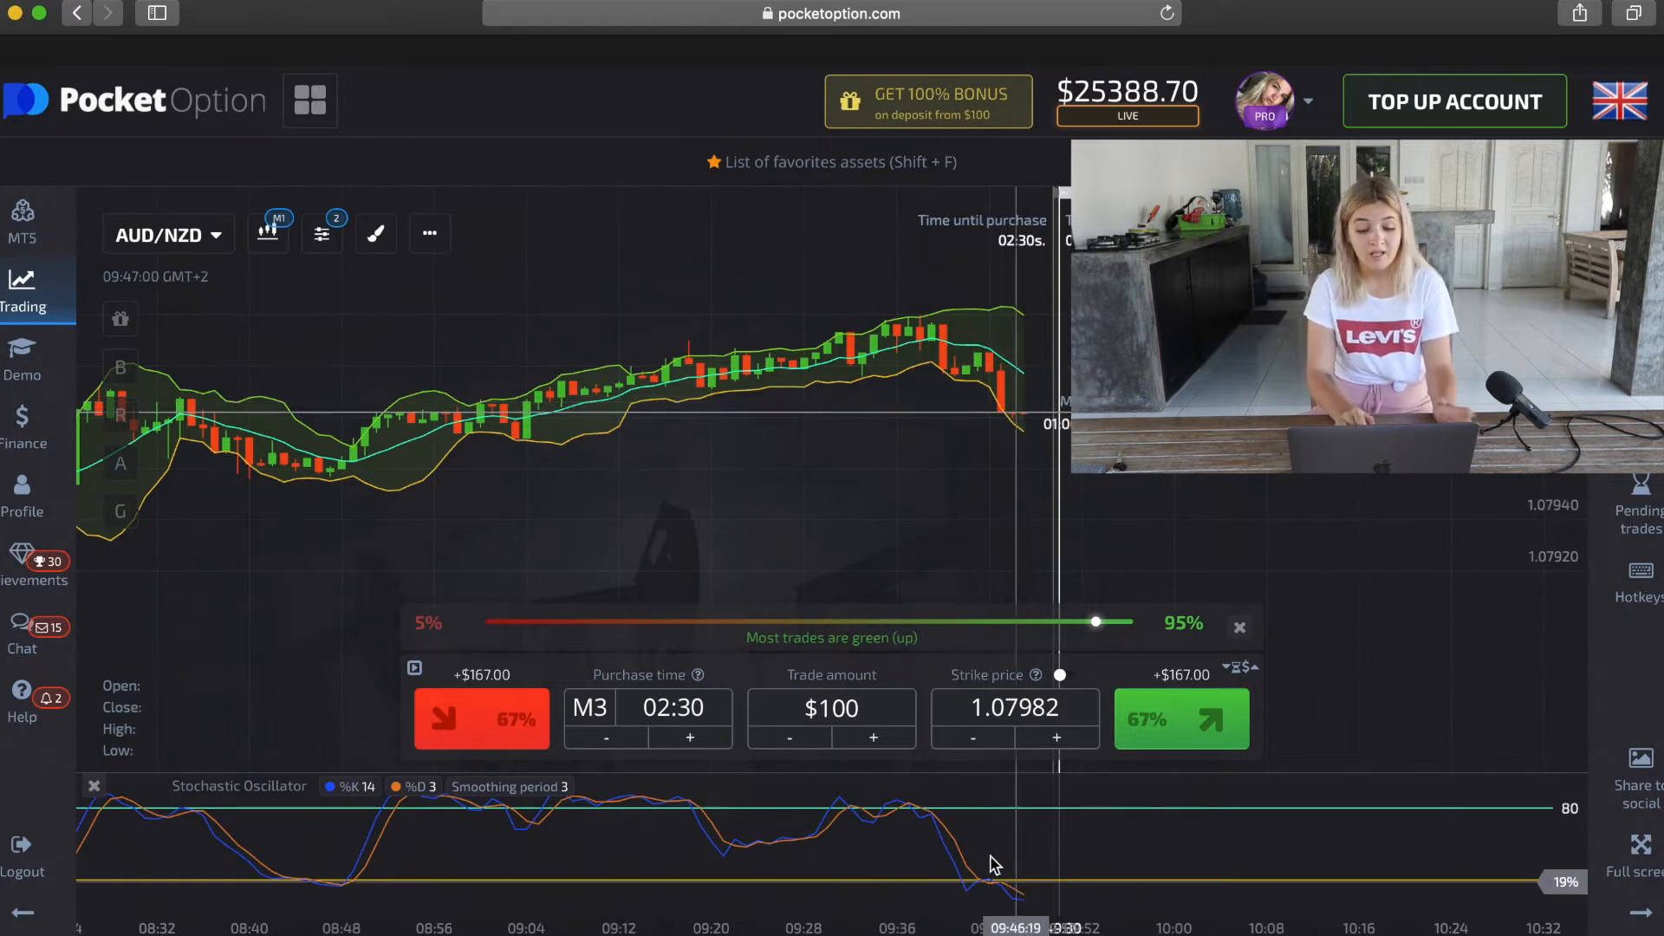
mouse_move(1097, 900)
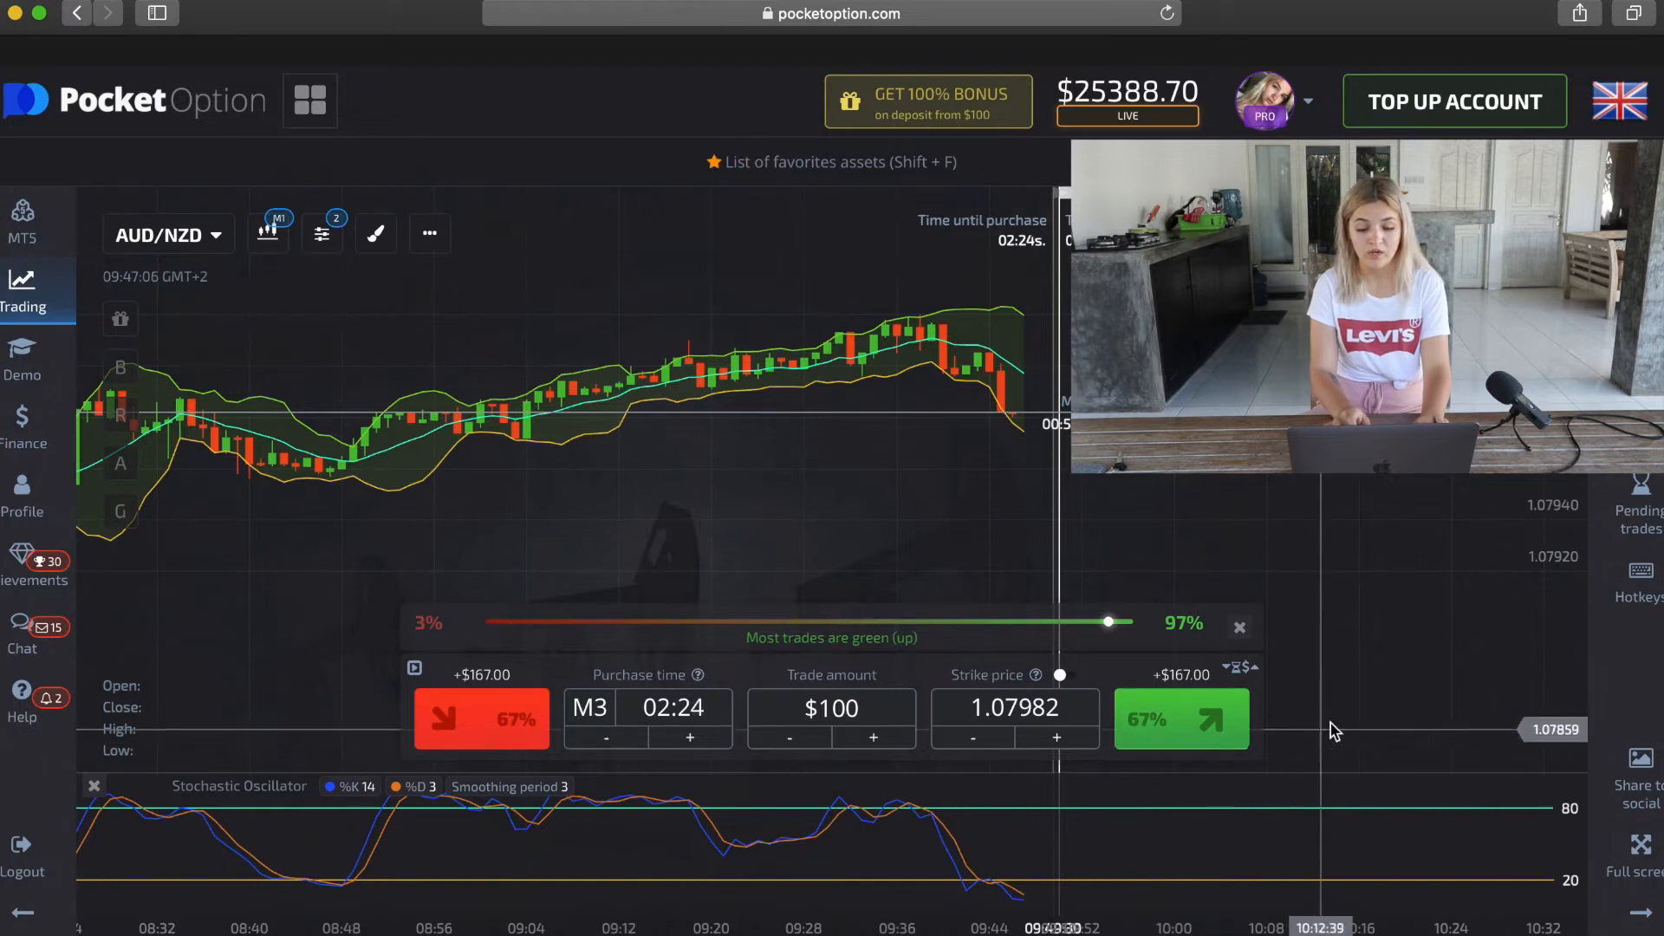
mouse_move(1181, 718)
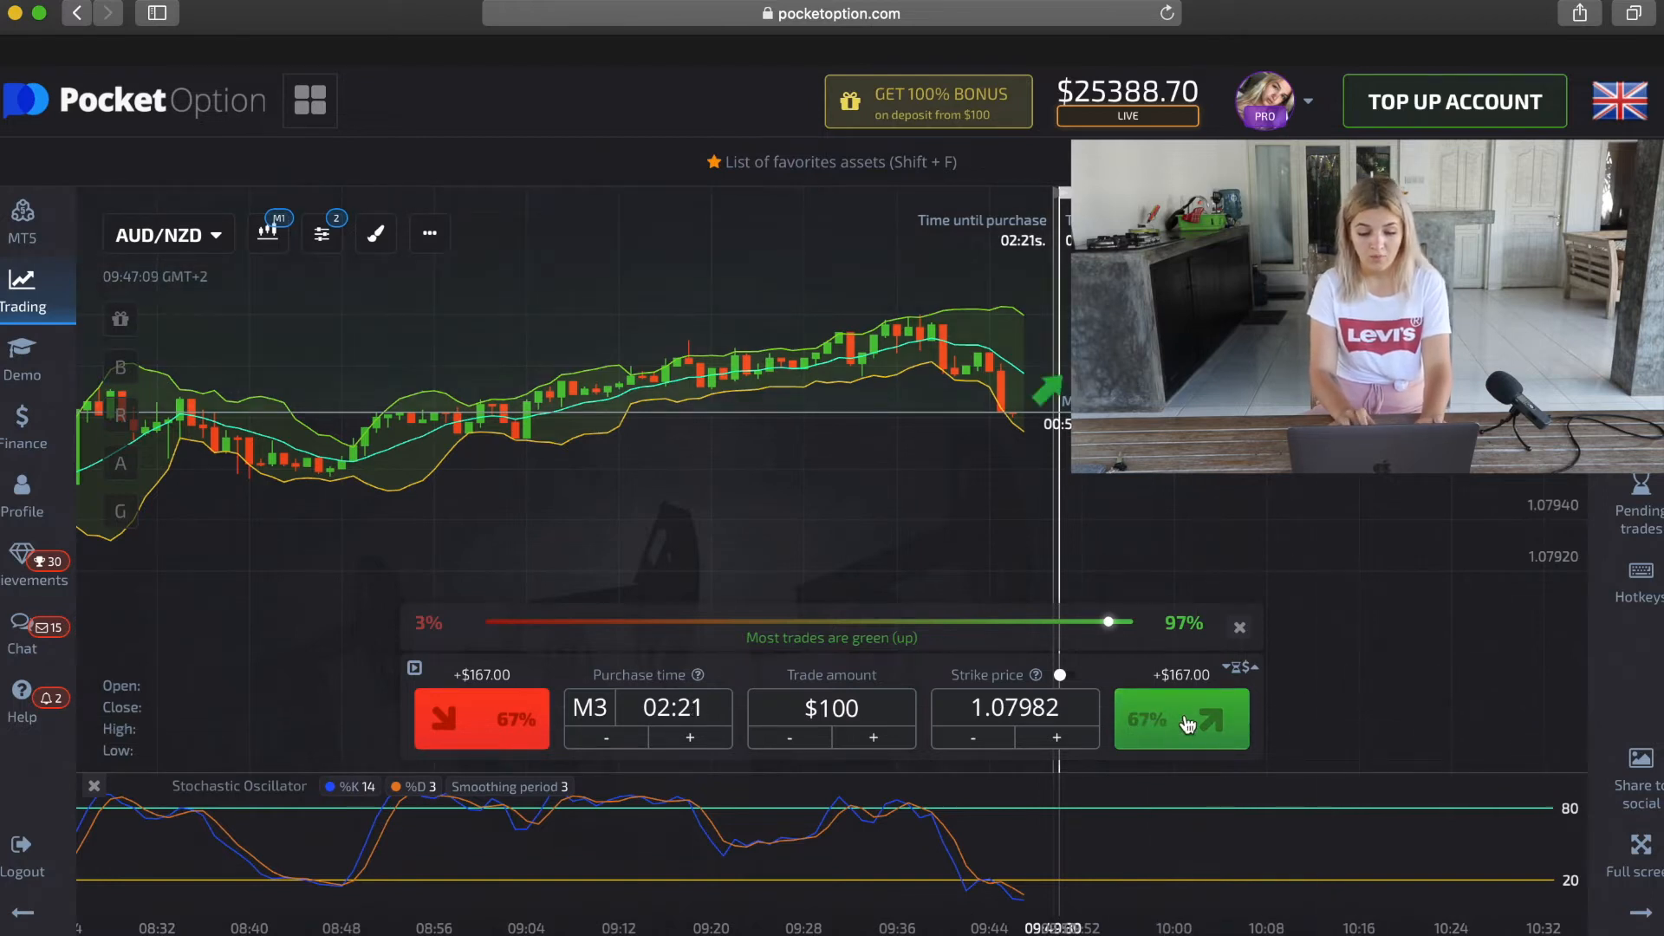
- Place a $100 three-minute higher trade on AUD/NZD
left_click(1181, 718)
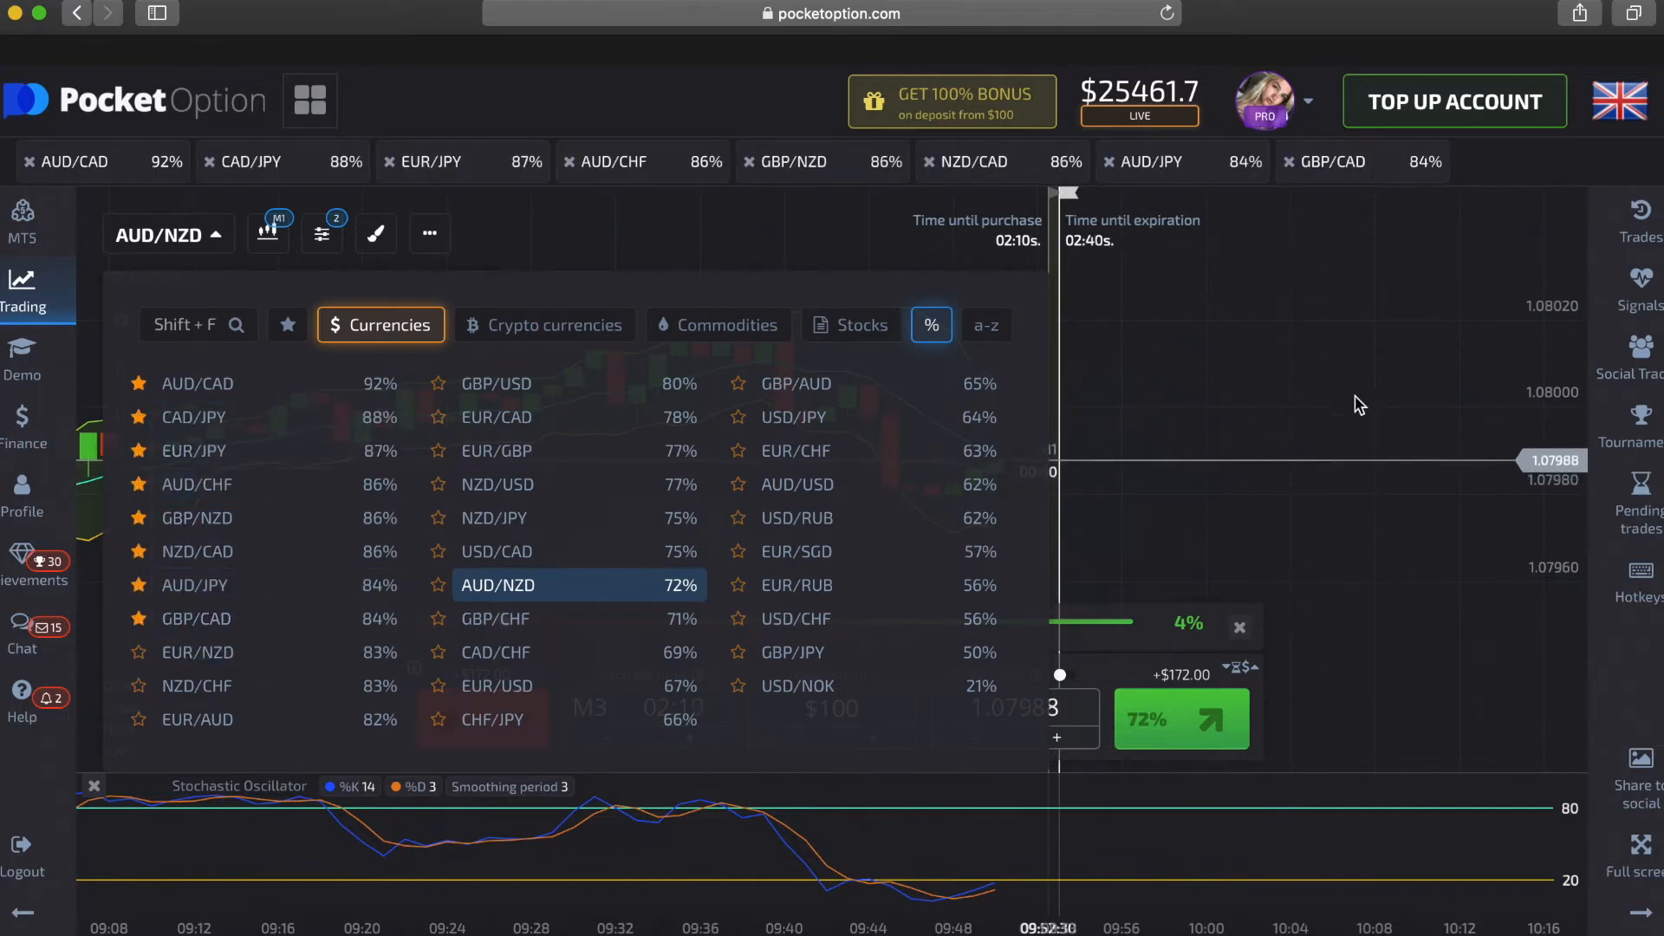
- Switch the chart through AUD/CAD and CAD/JPY, ending on EUR/JPY
left_click(196, 383)
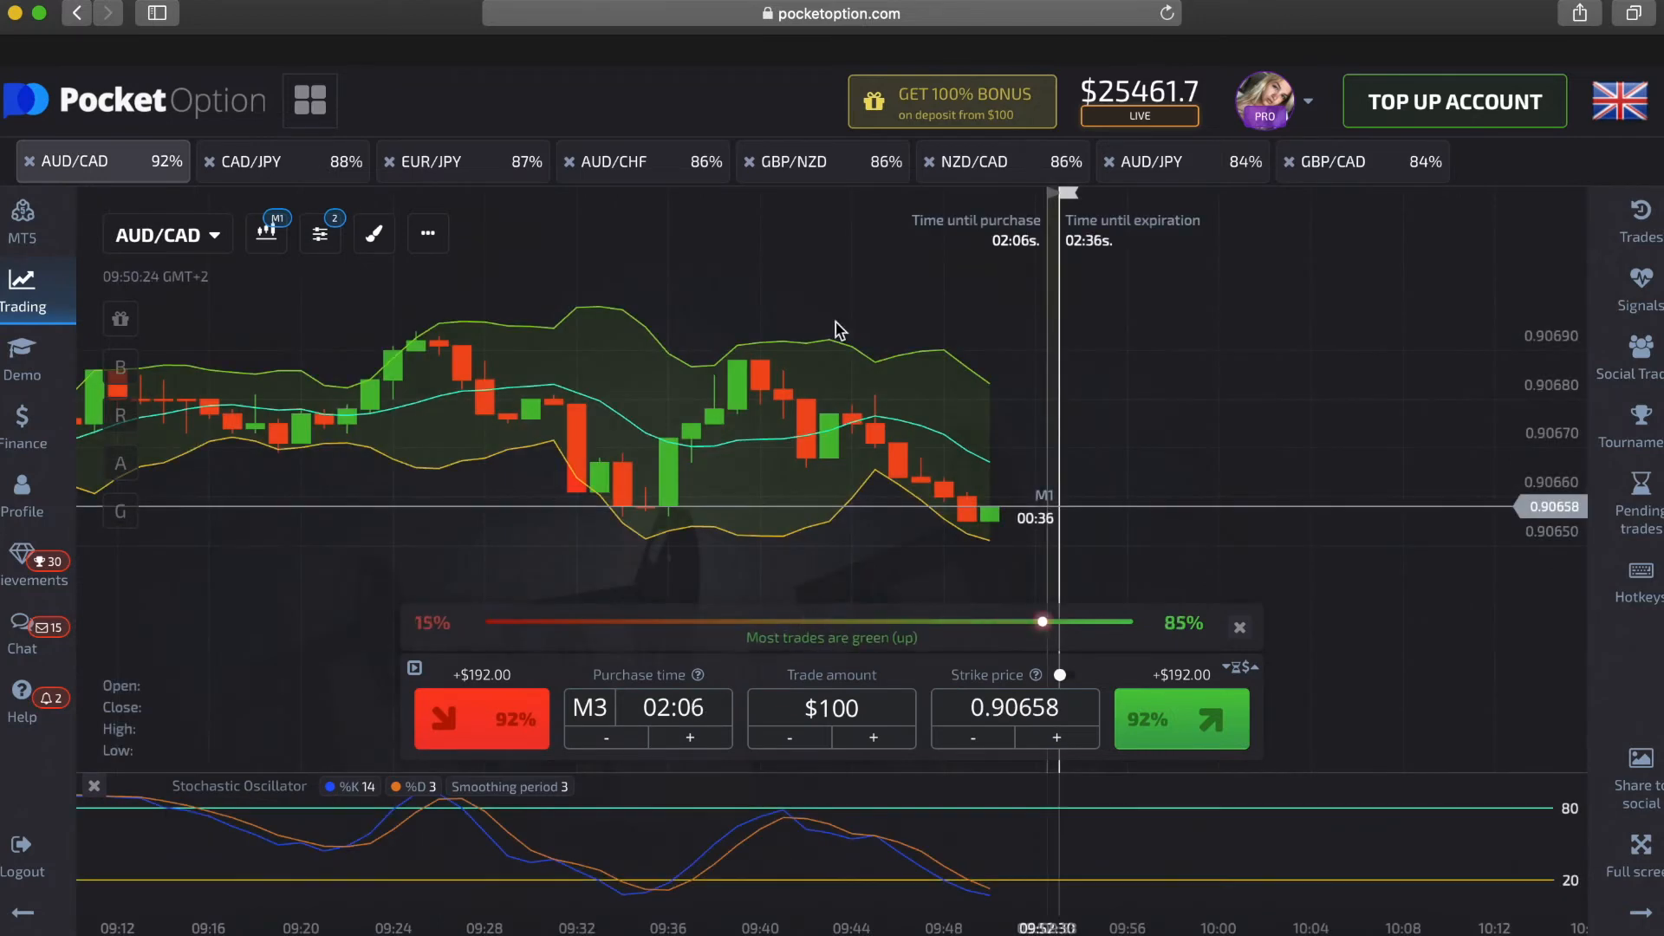
left_click(251, 160)
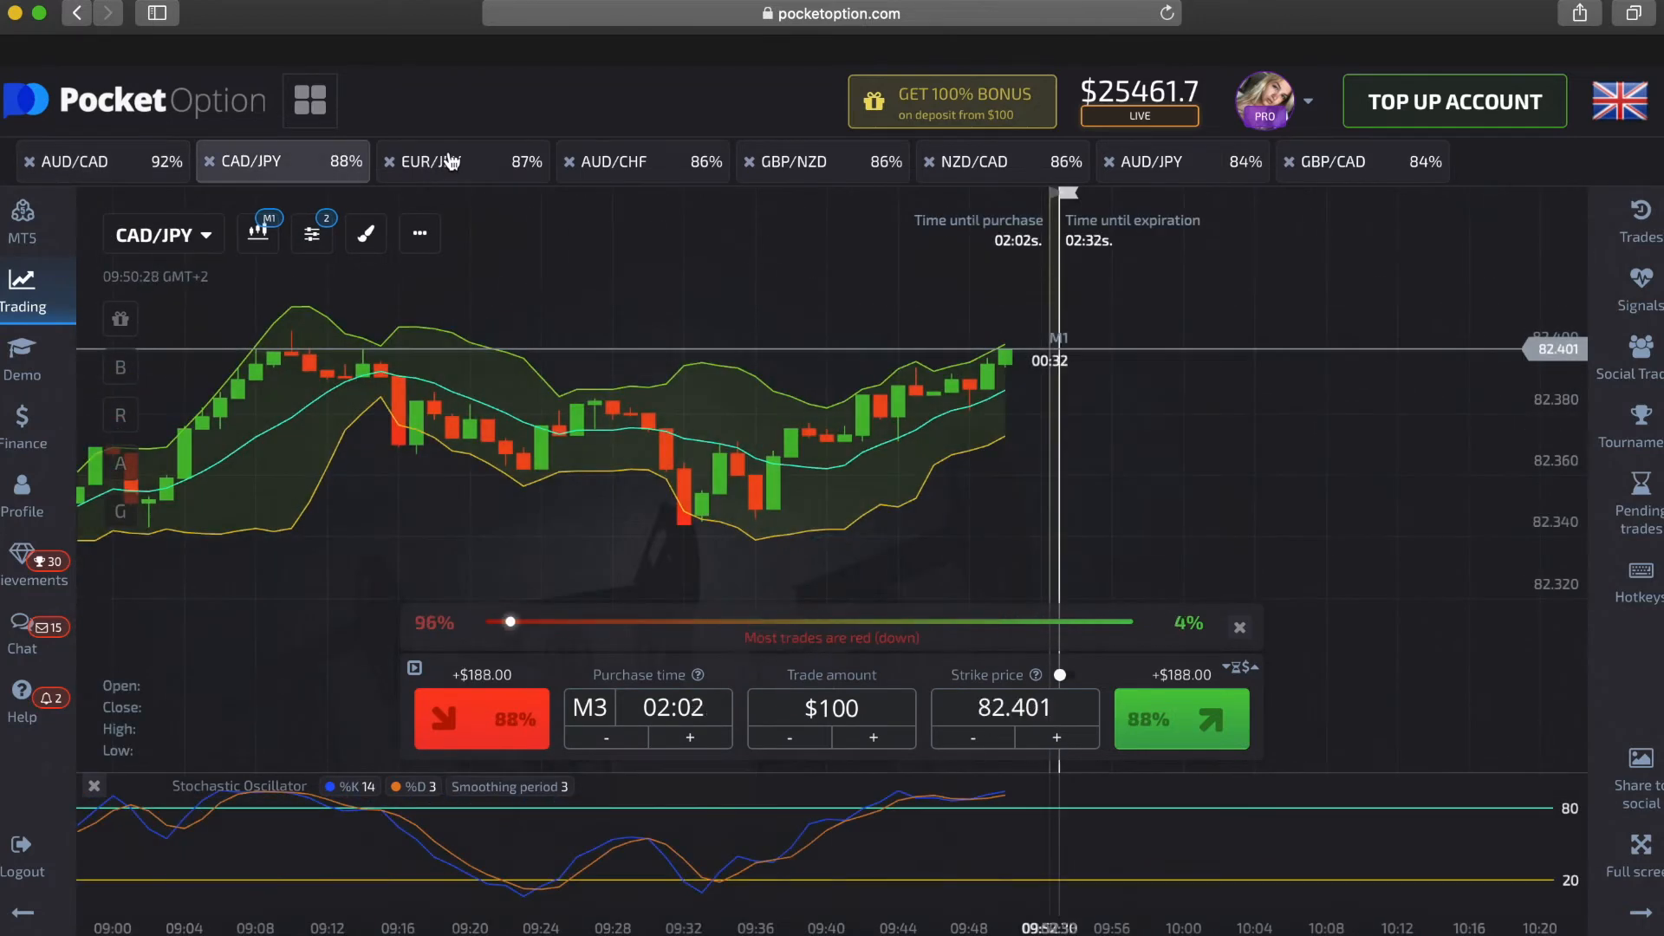
left_click(429, 162)
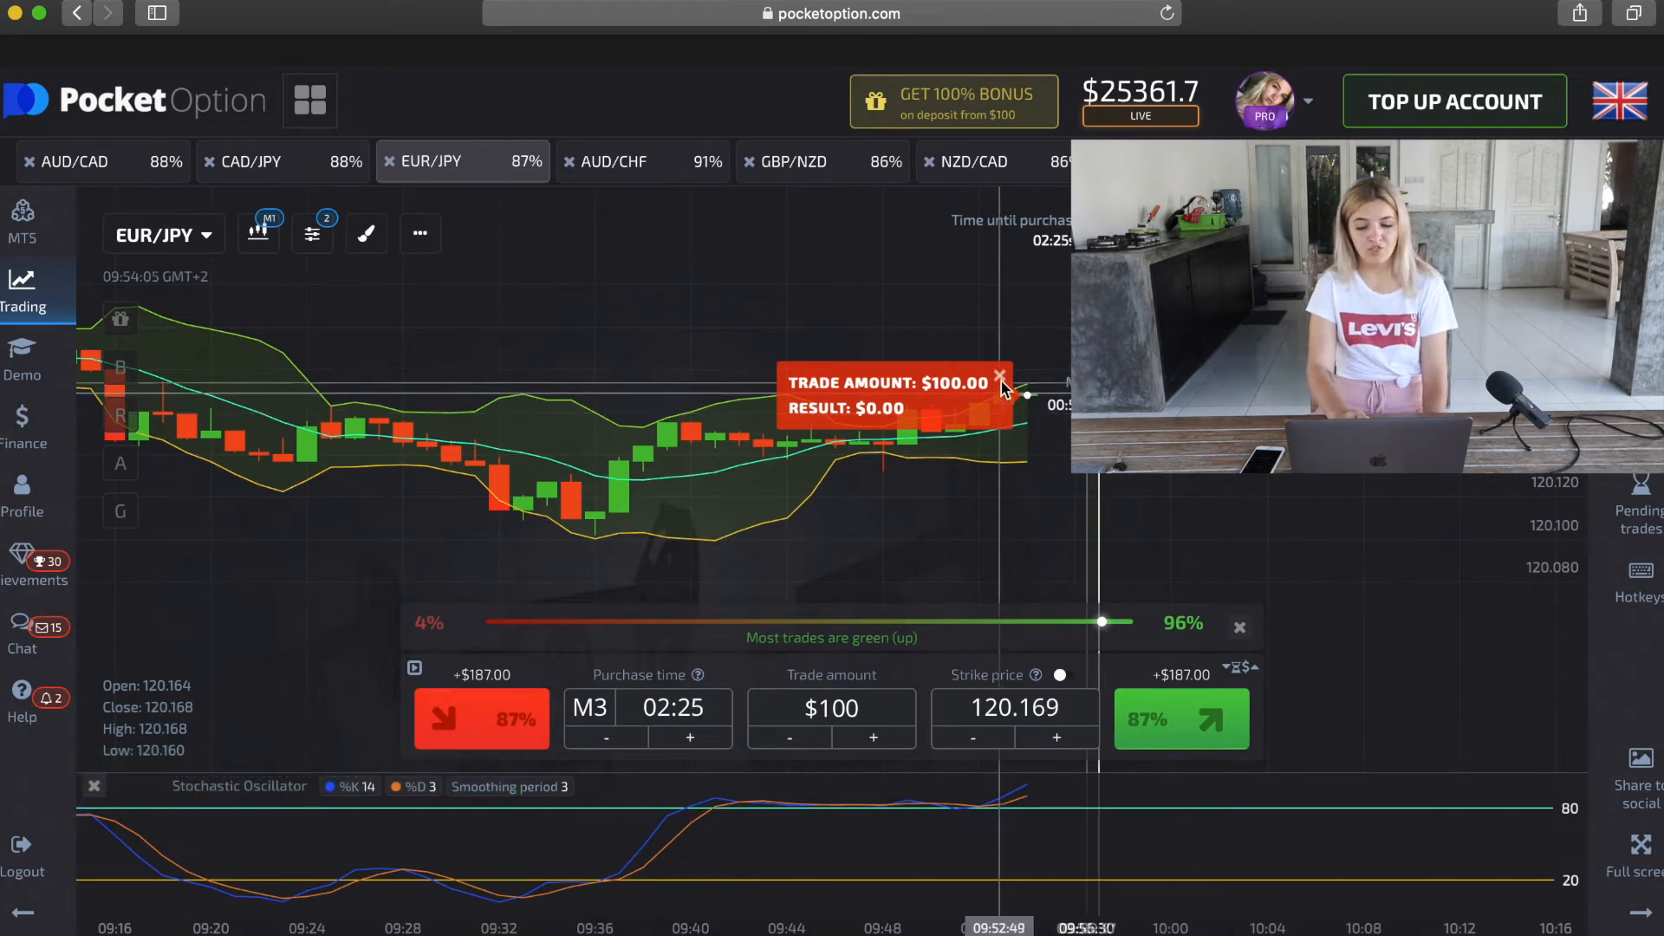
- Dismiss the EUR/JPY result notice and raise the trade amount toward $250
left_click(874, 737)
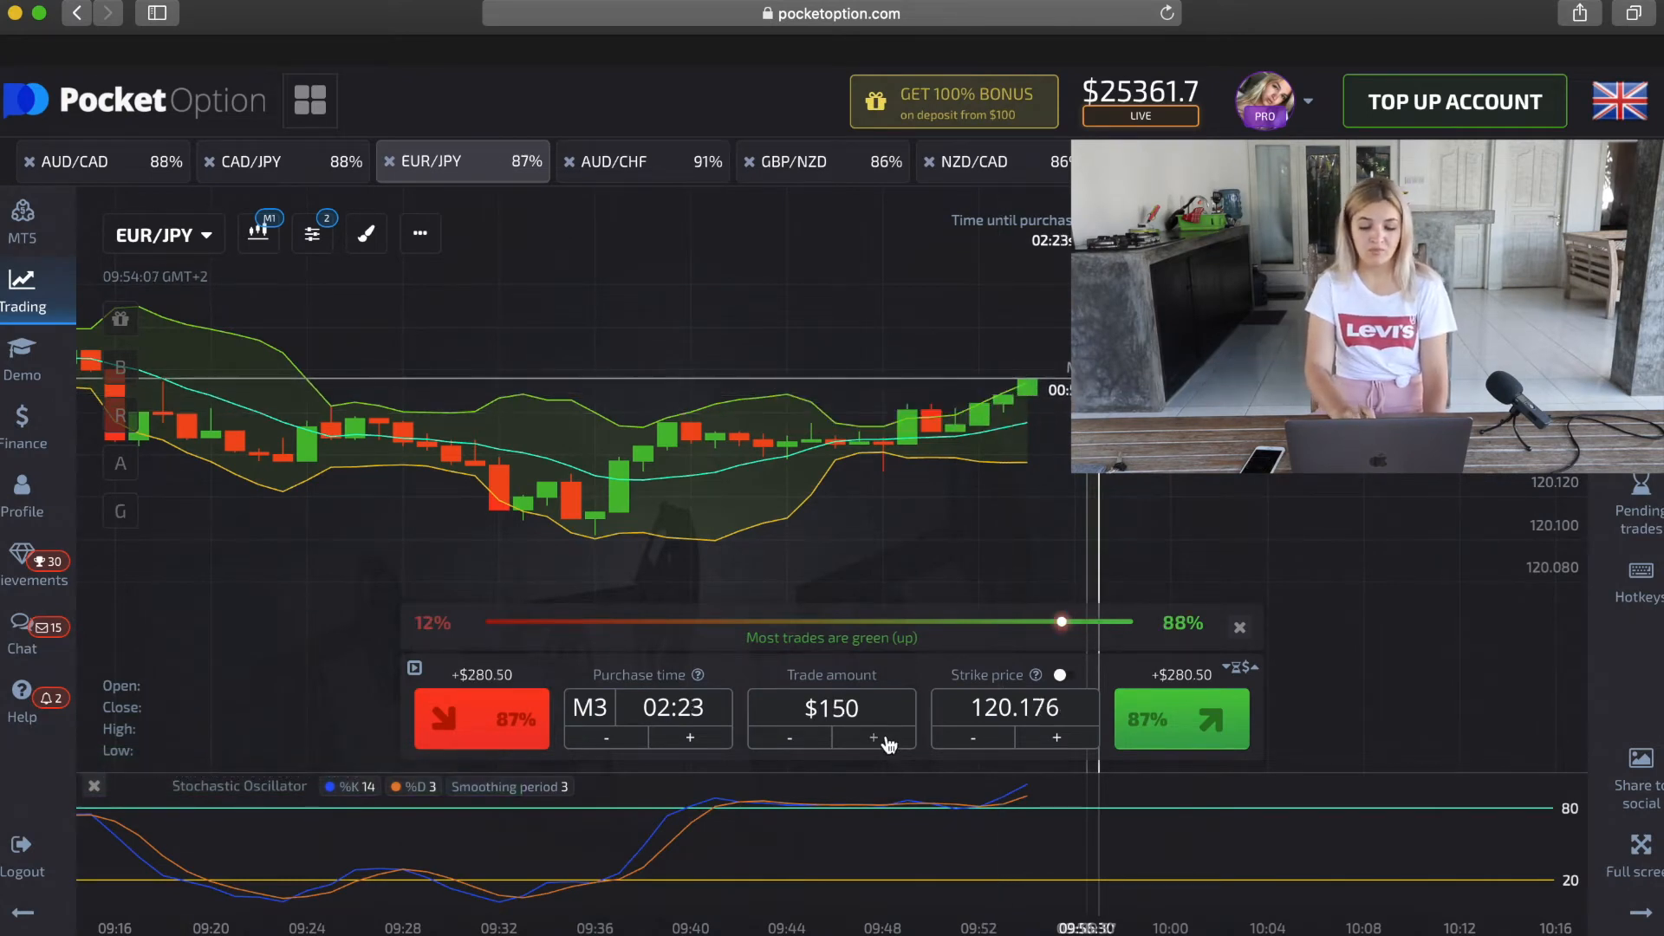
left_click(873, 736)
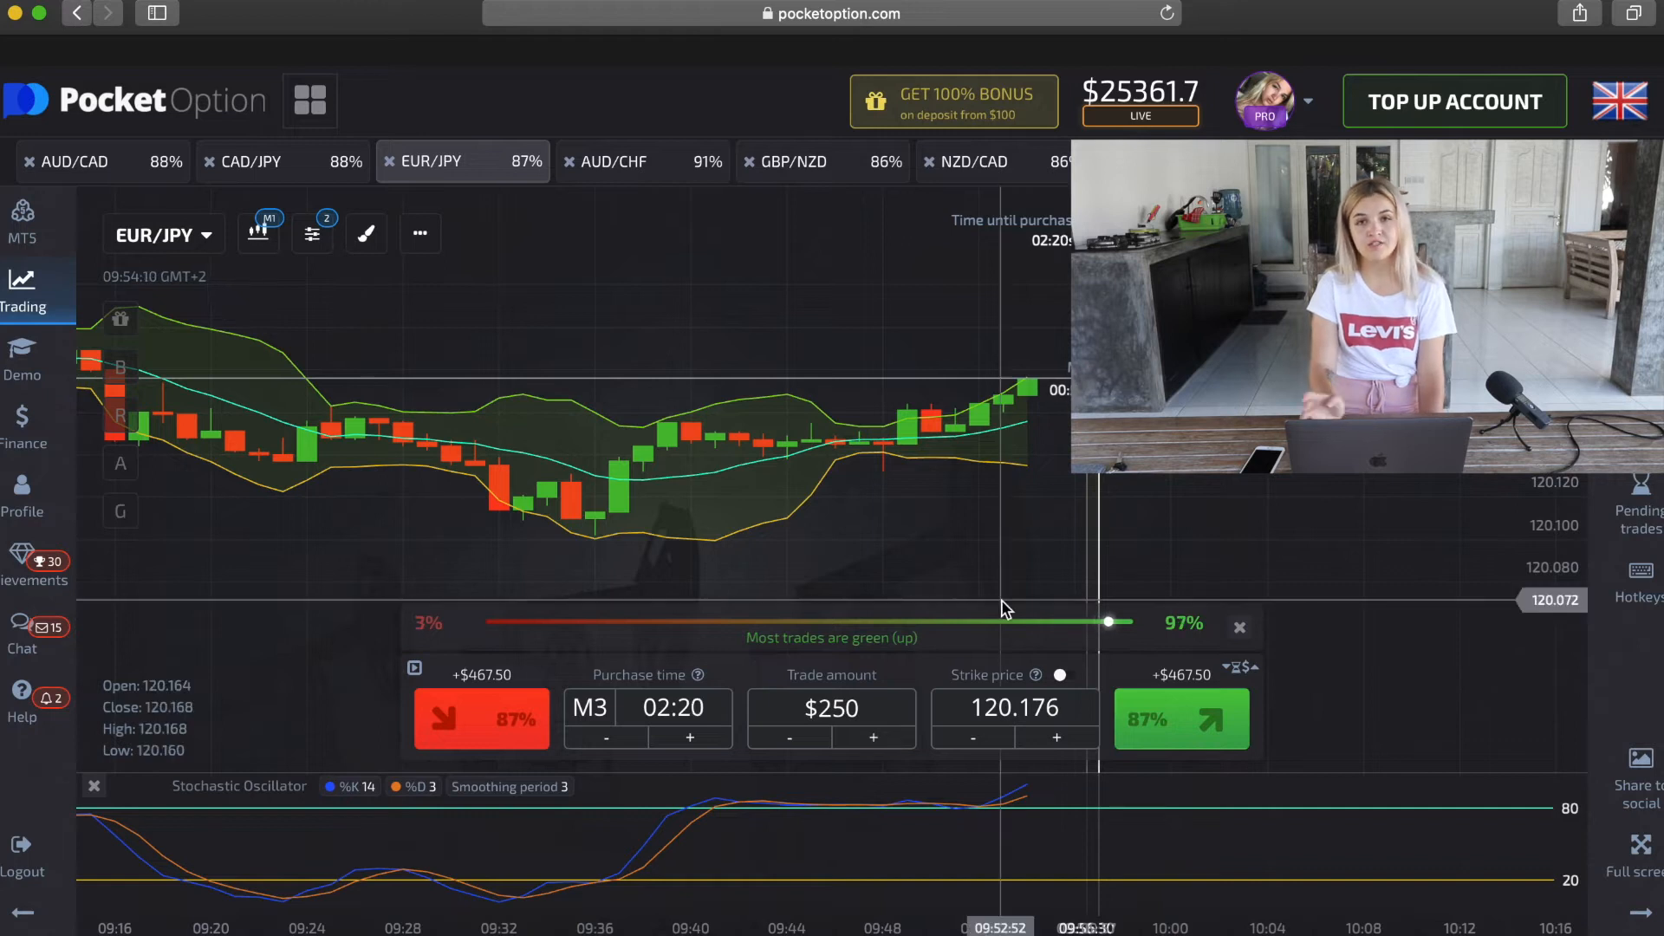
mouse_move(582, 138)
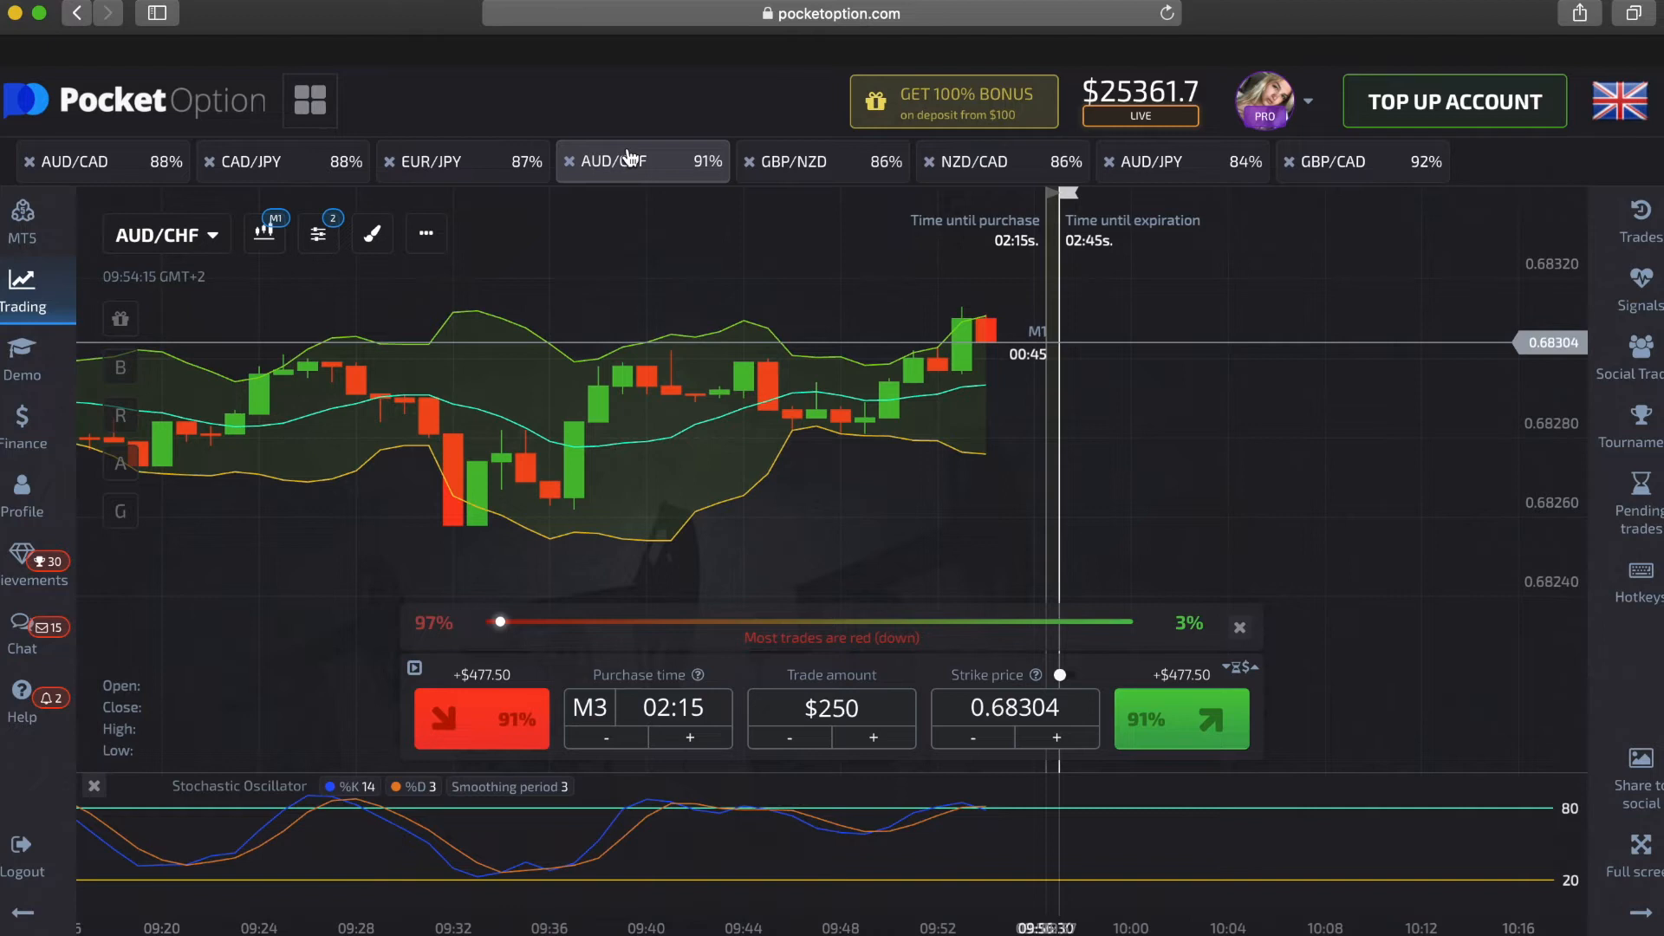
- Switch the chart to GBP/NZD, then NZD/CAD
left_click(788, 161)
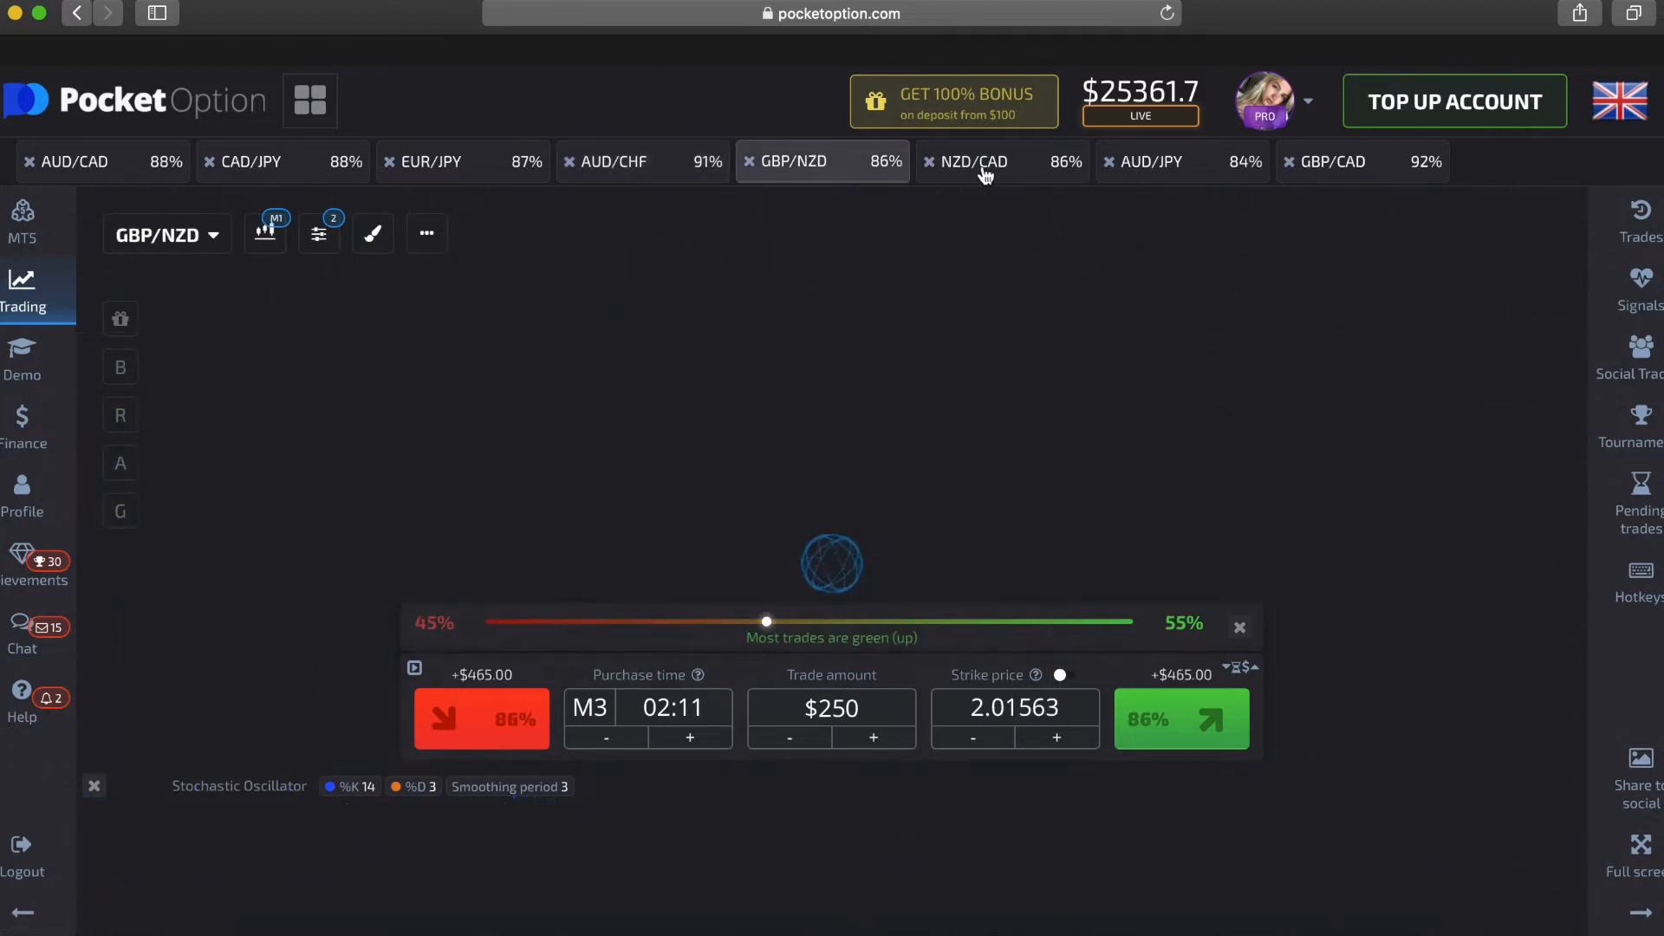
left_click(975, 161)
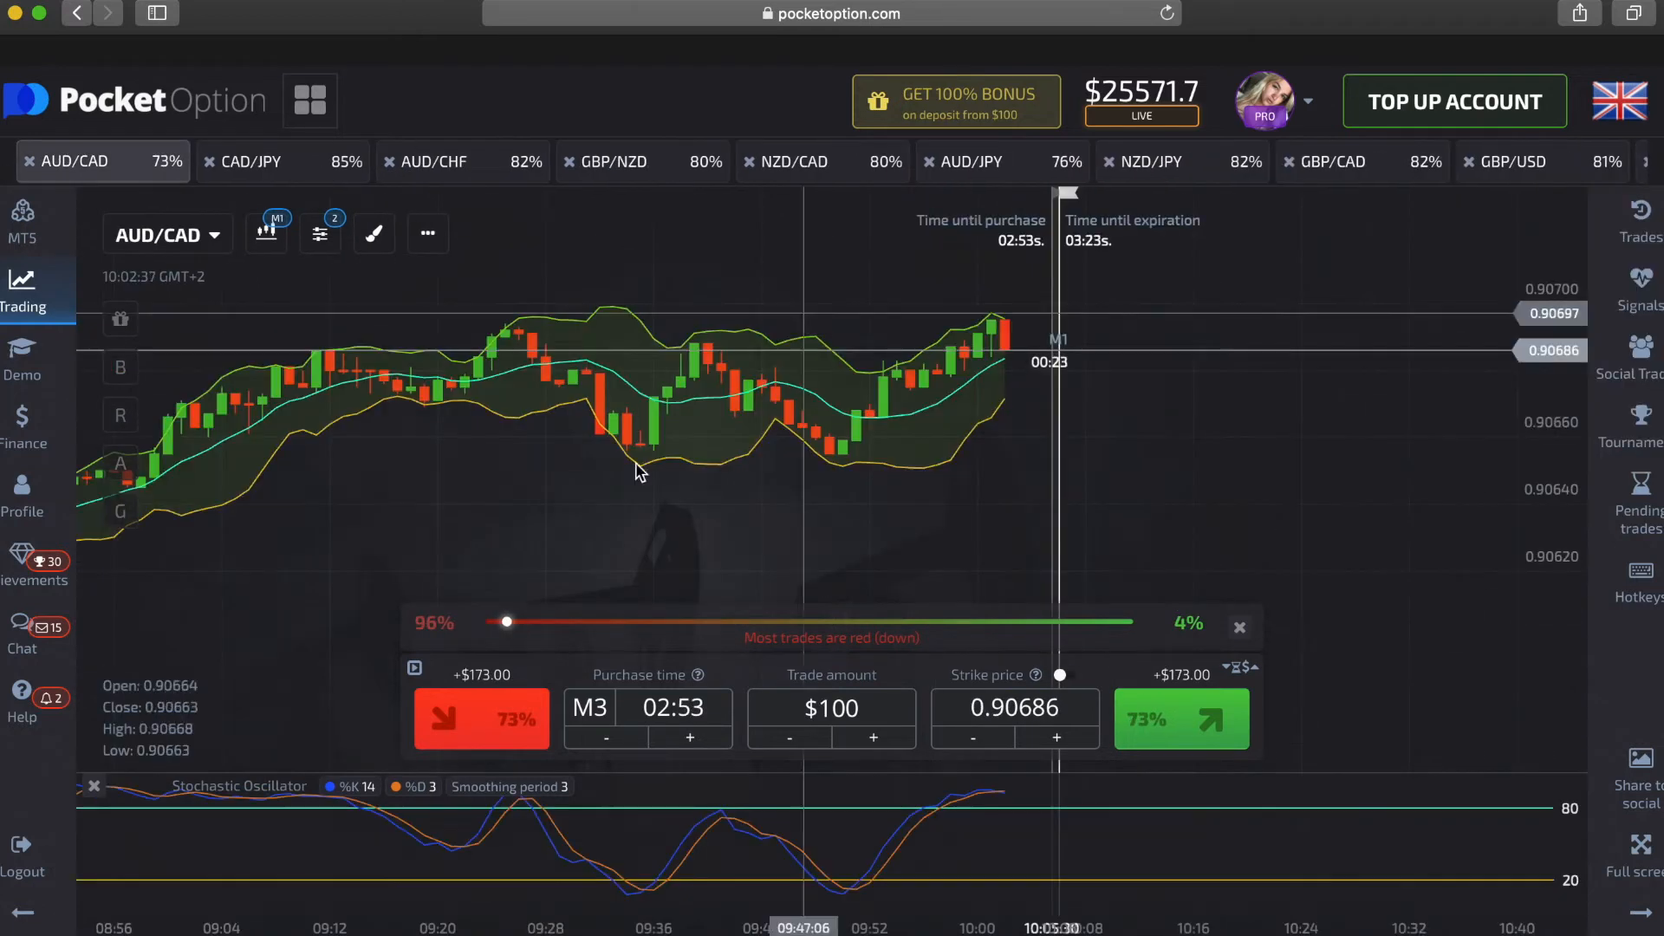
- Check AUD/CHF, NZD/CAD and CAD/JPY, then place a $100 higher trade on NZD/JPY
left_click(437, 161)
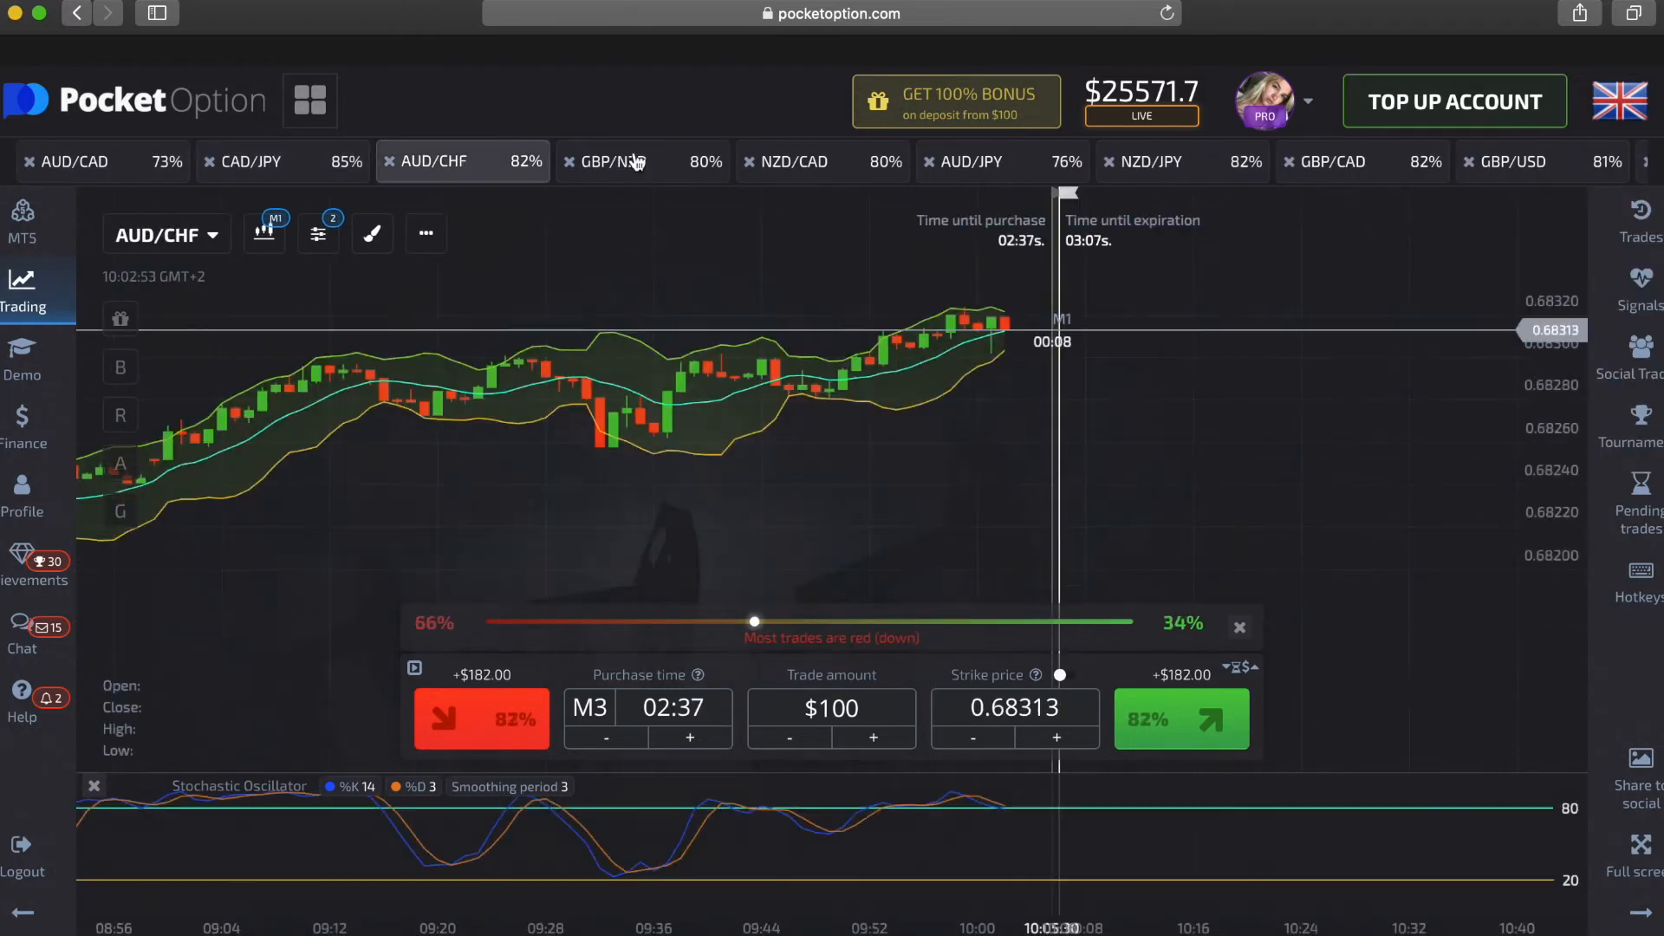
left_click(799, 161)
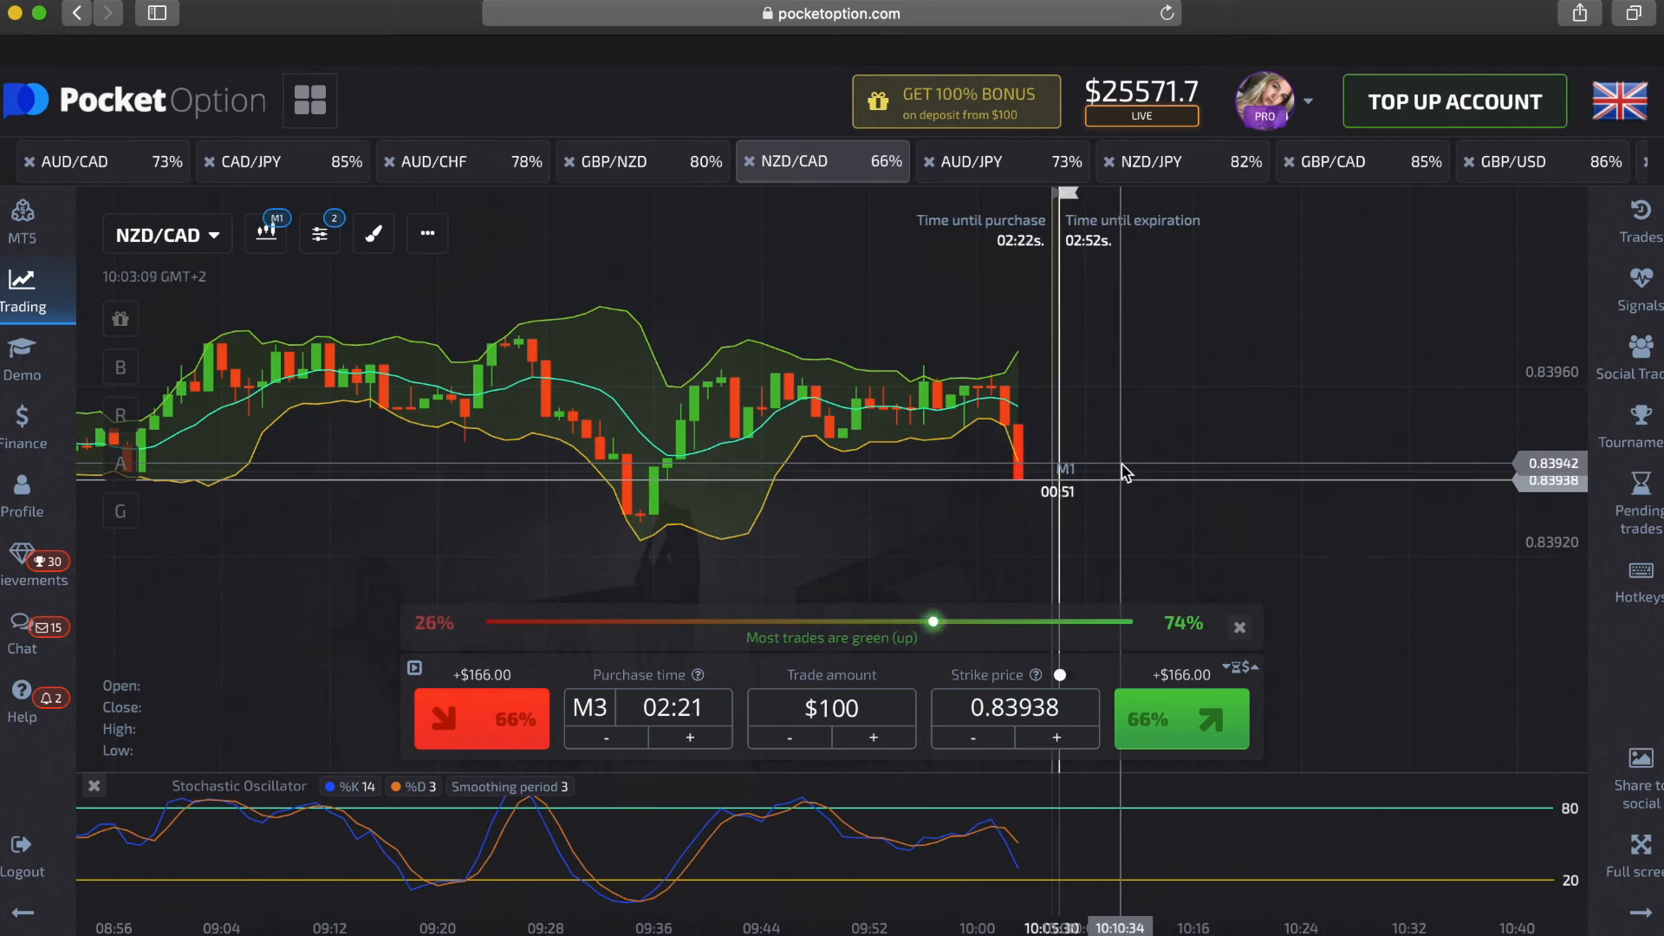
left_click(252, 161)
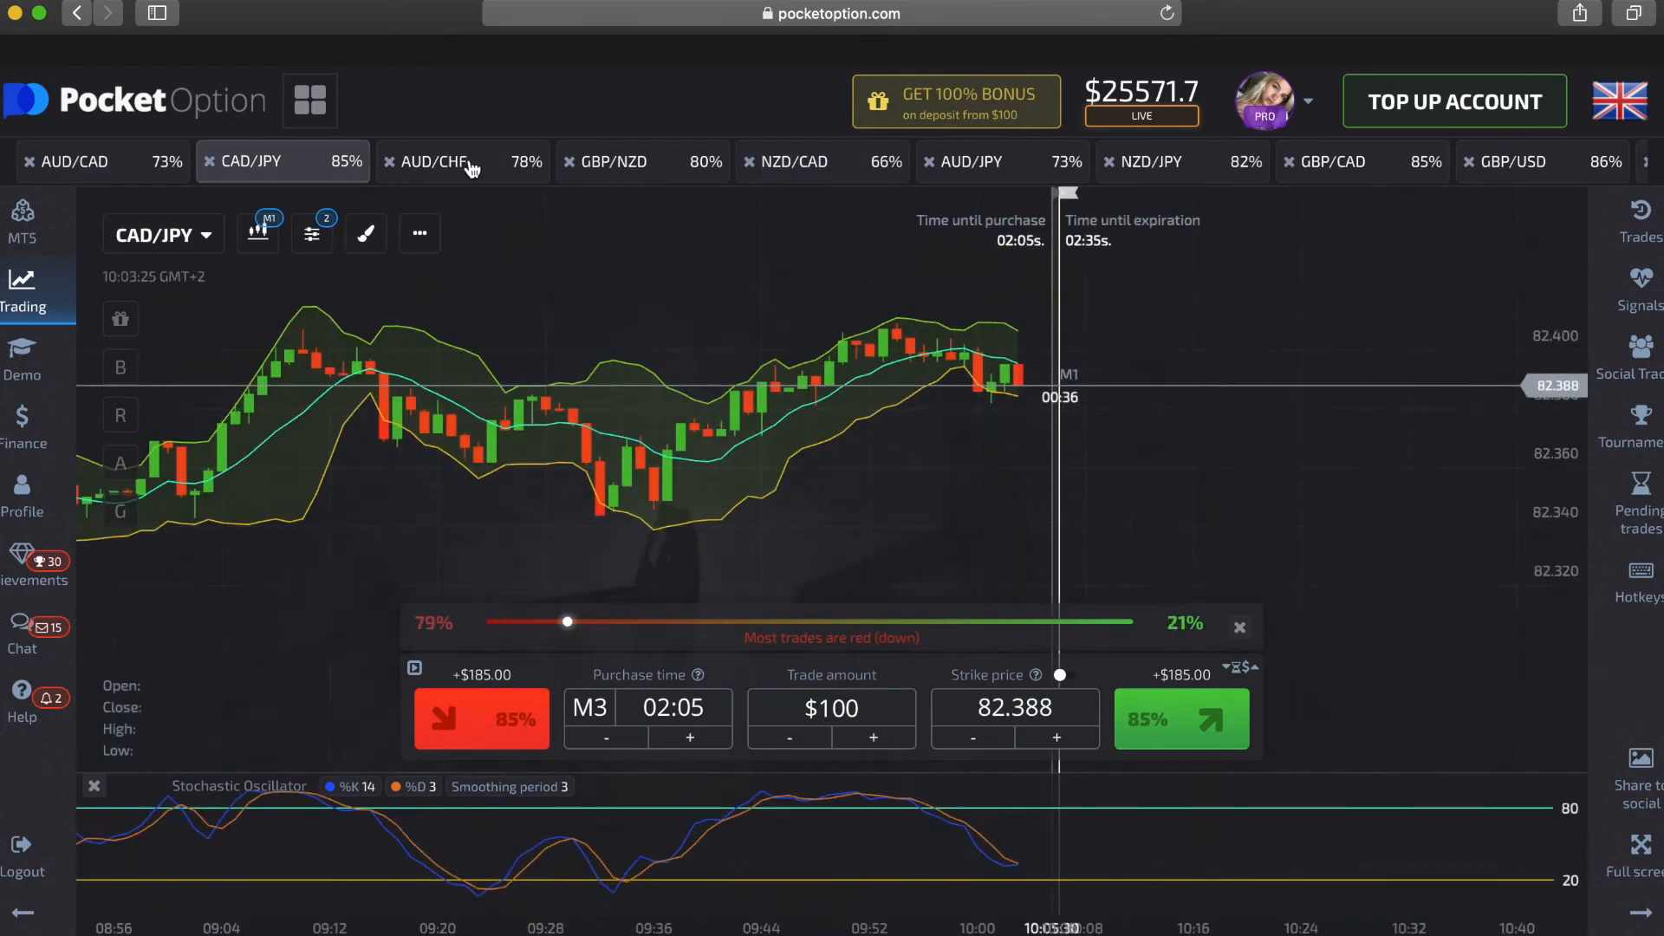
left_click(1519, 162)
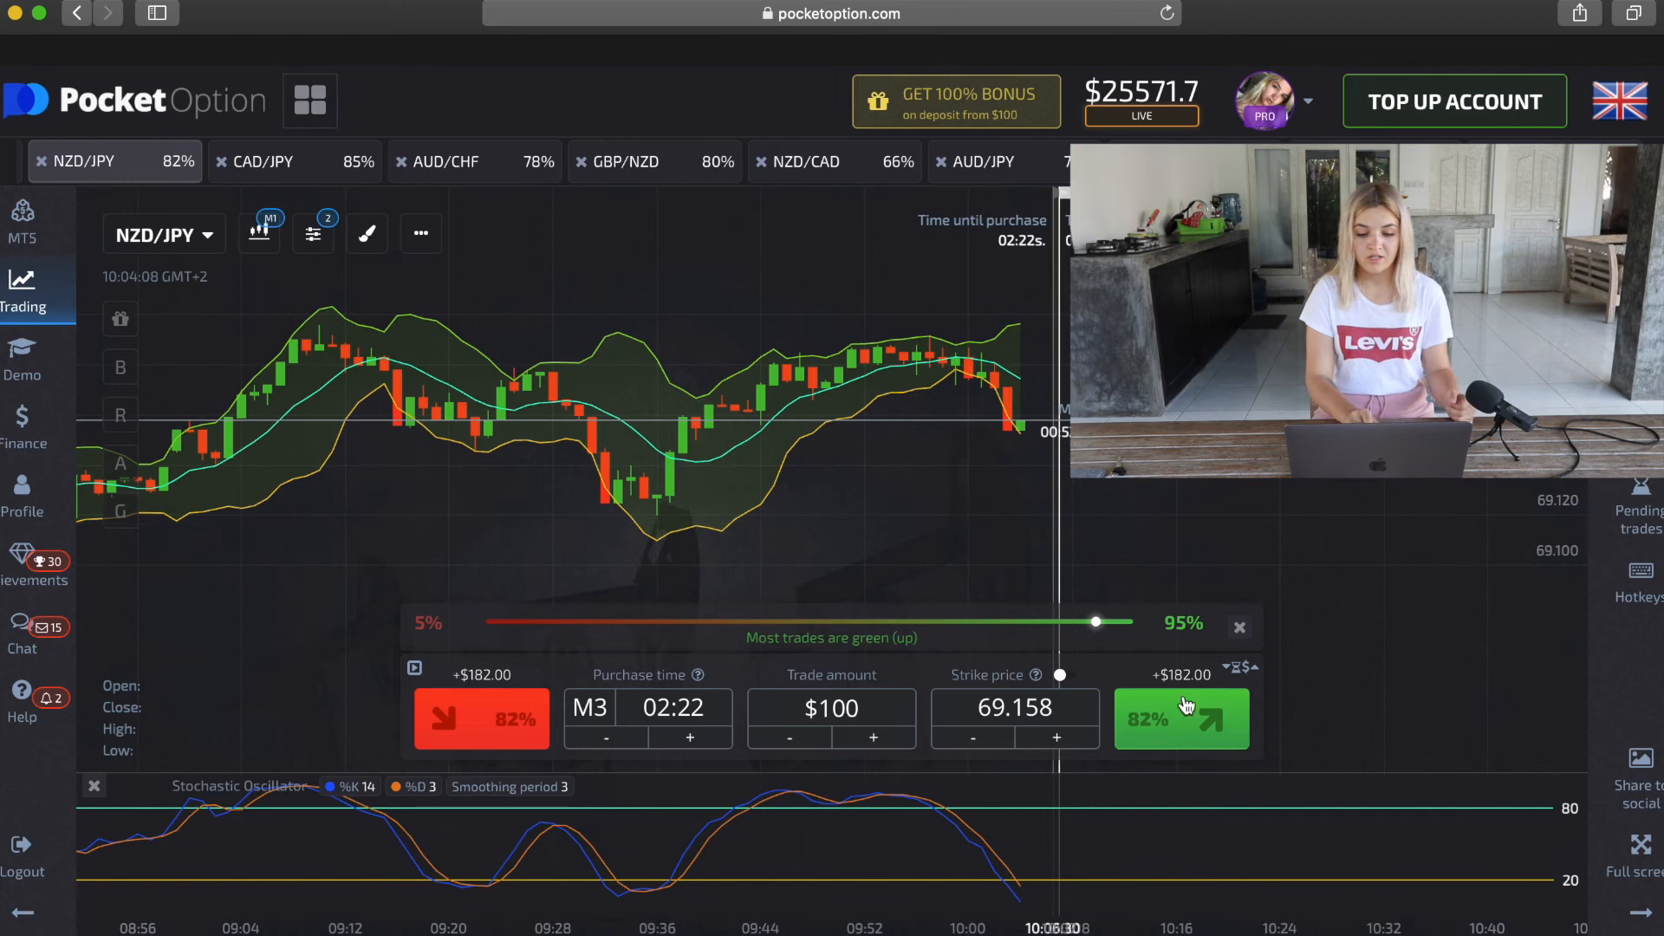
left_click(1180, 719)
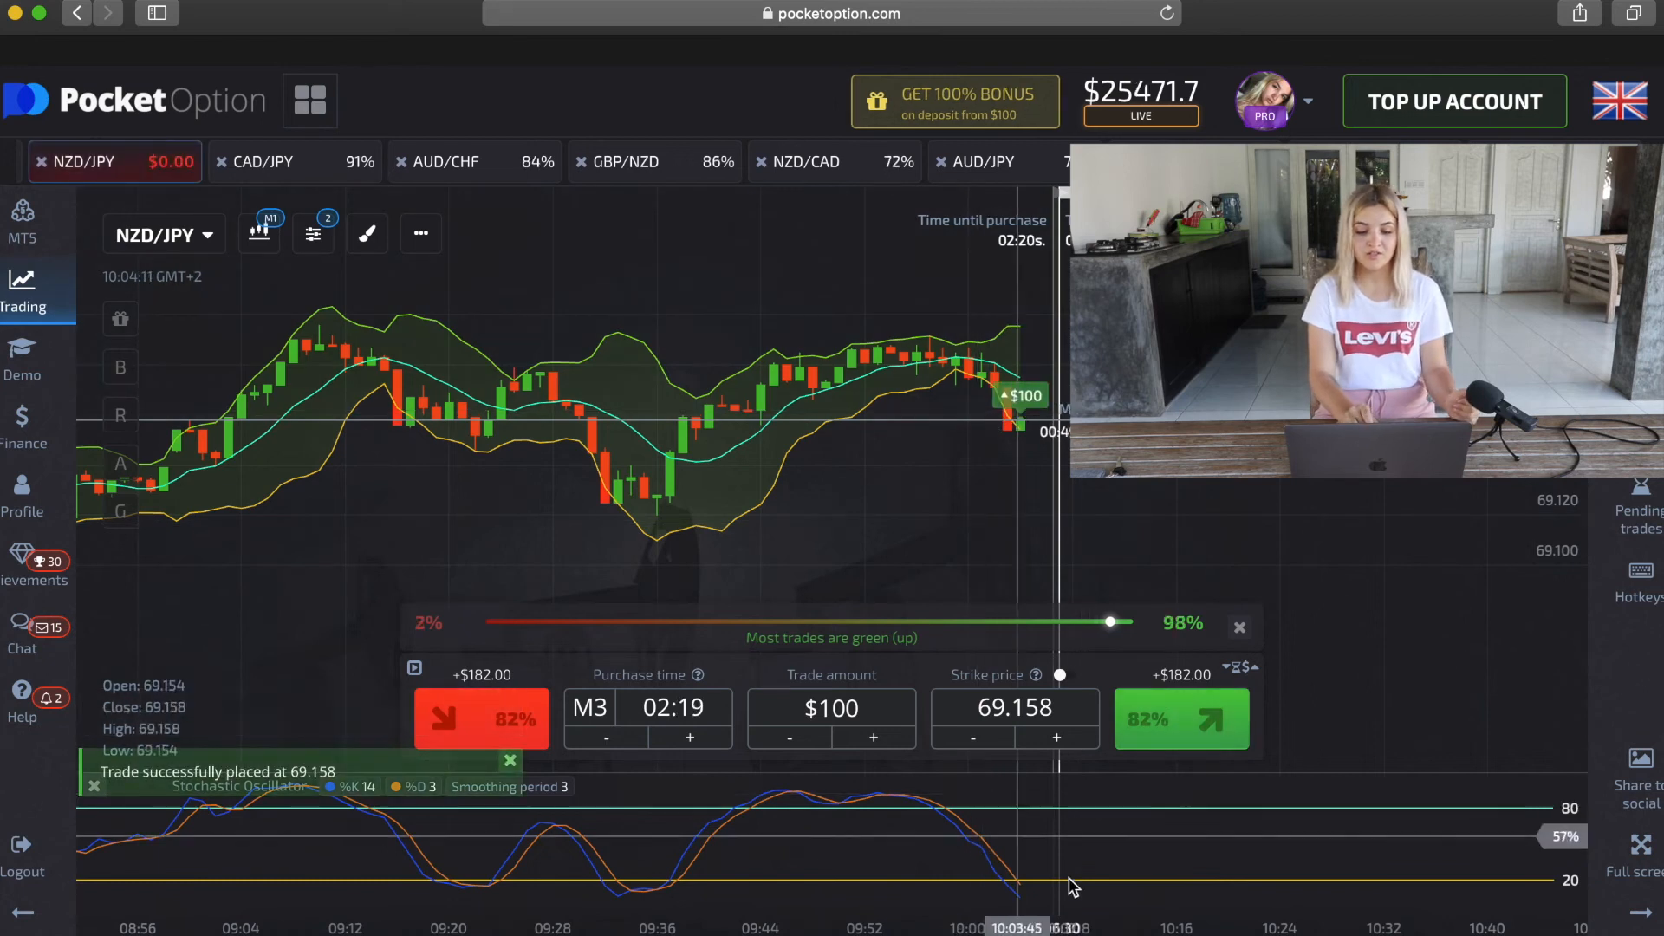